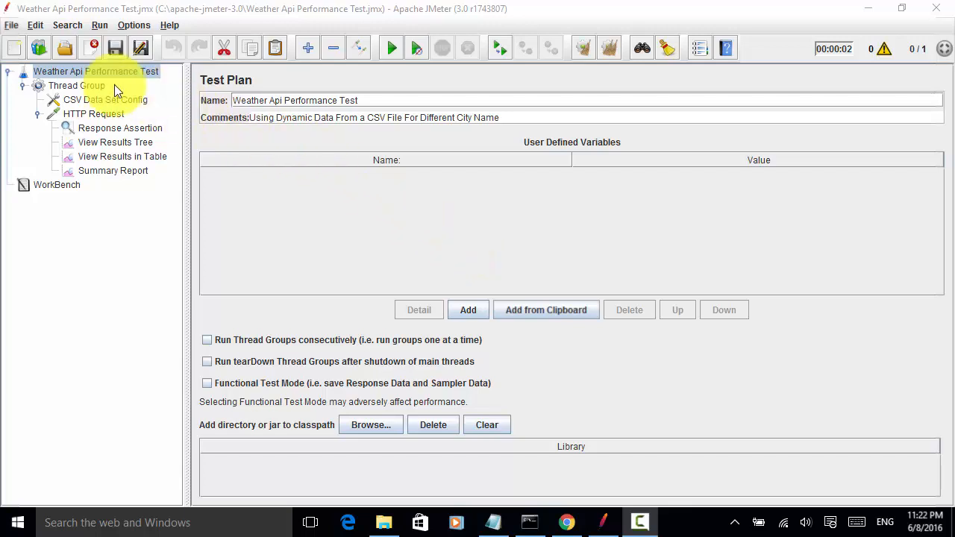
- Switch to Chrome showing the OpenWeatherMap JSON response for q=Tokyo,jp
click(96, 71)
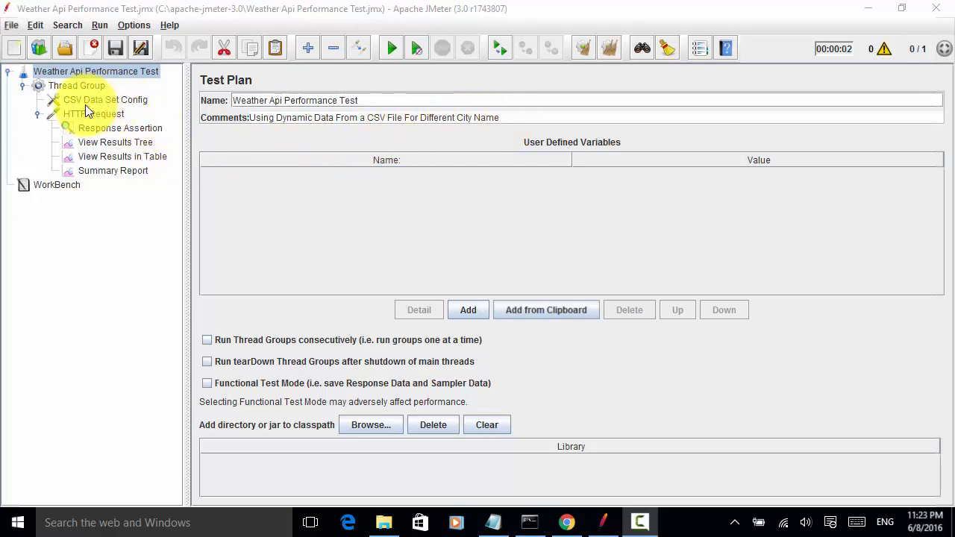
mouse_move(675, 198)
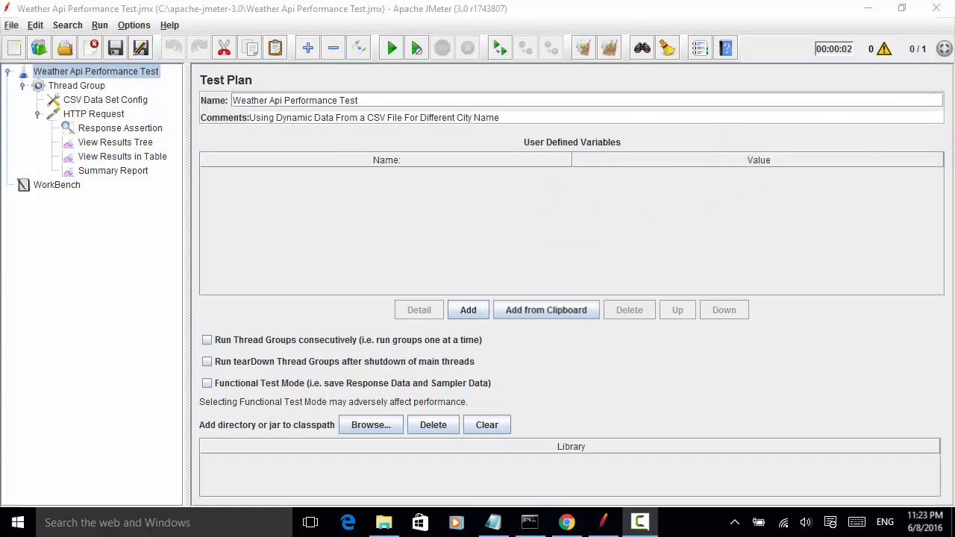
mouse_move(937, 56)
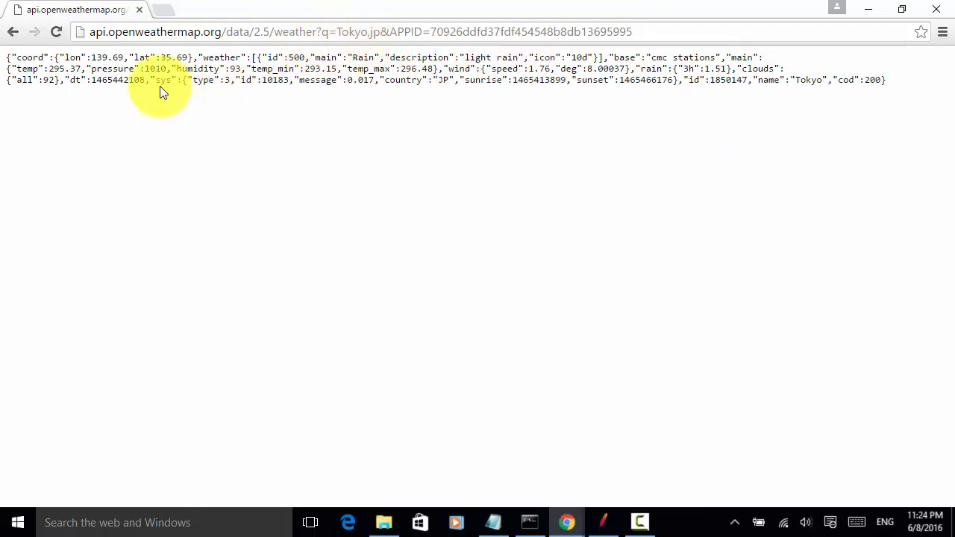
mouse_move(797, 91)
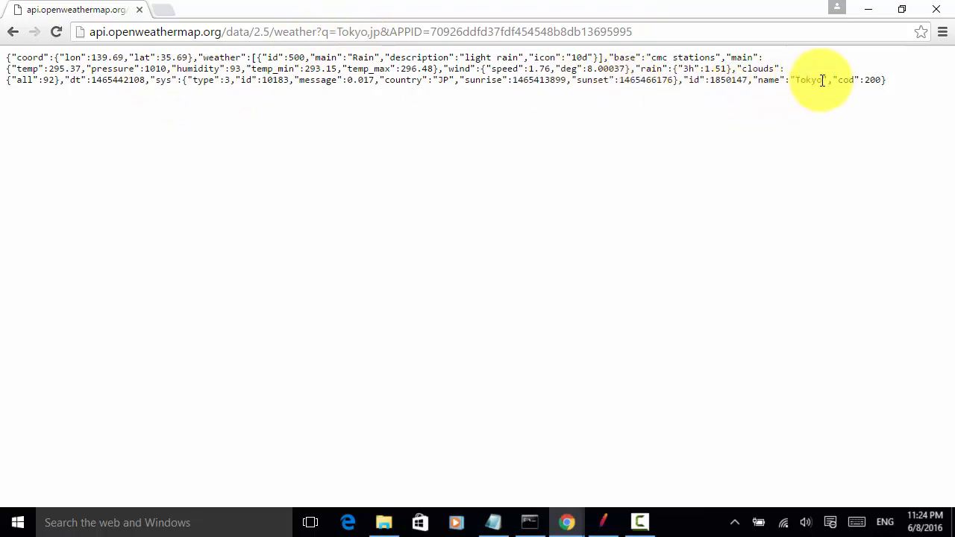
mouse_move(504, 325)
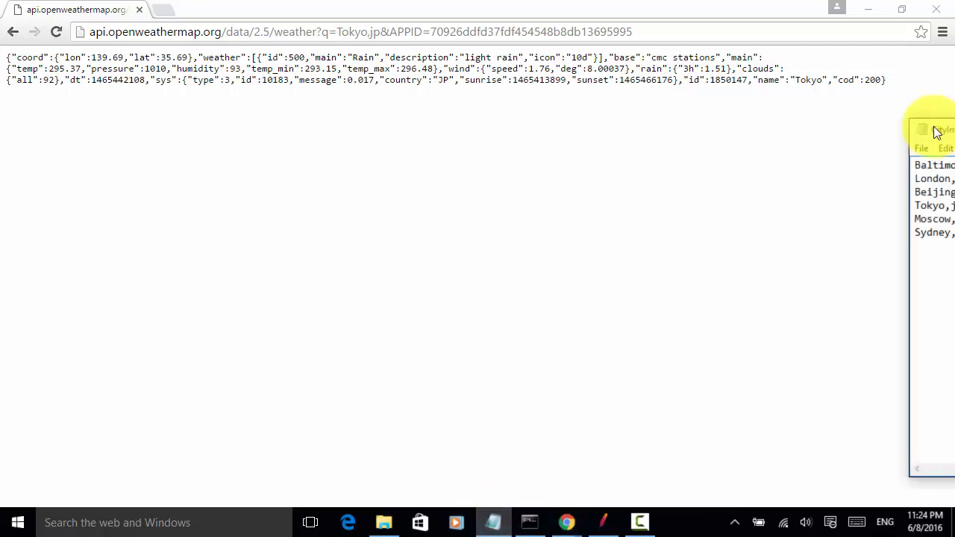
- Move the CityInfo.txt Notepad window to the centre to review its six city,country pairs
drag(940, 131, 437, 98)
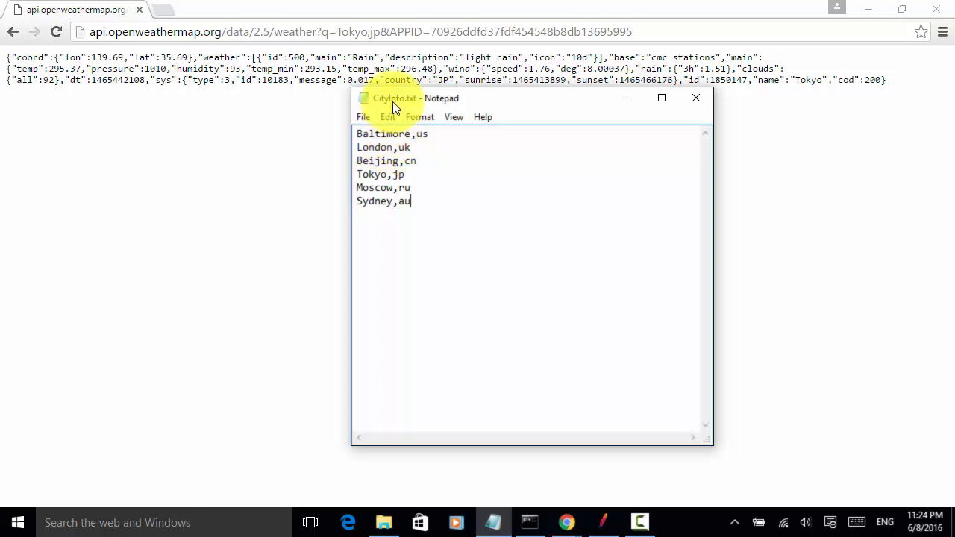
mouse_move(396, 104)
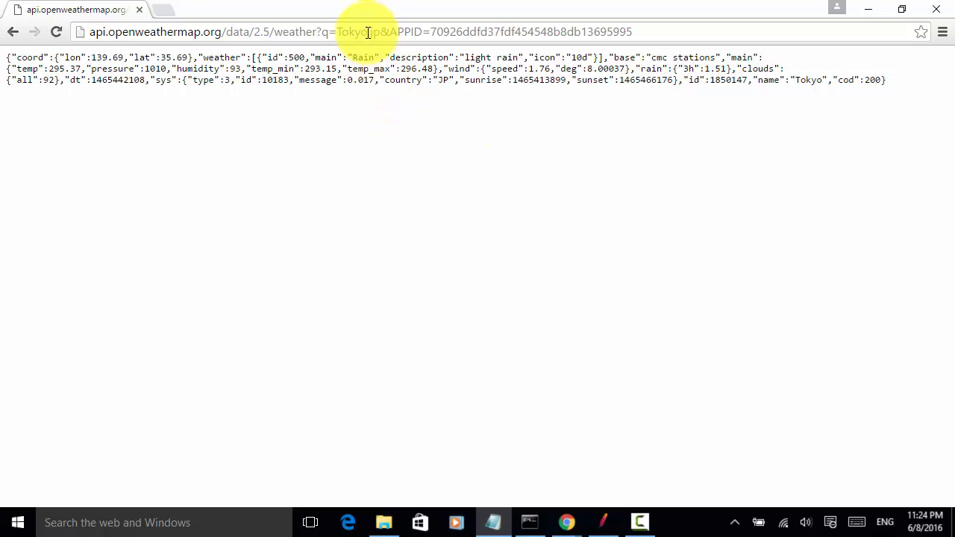
- Change the URL's q parameter from Tokyo,jp to London,uk and load the response
click(366, 31)
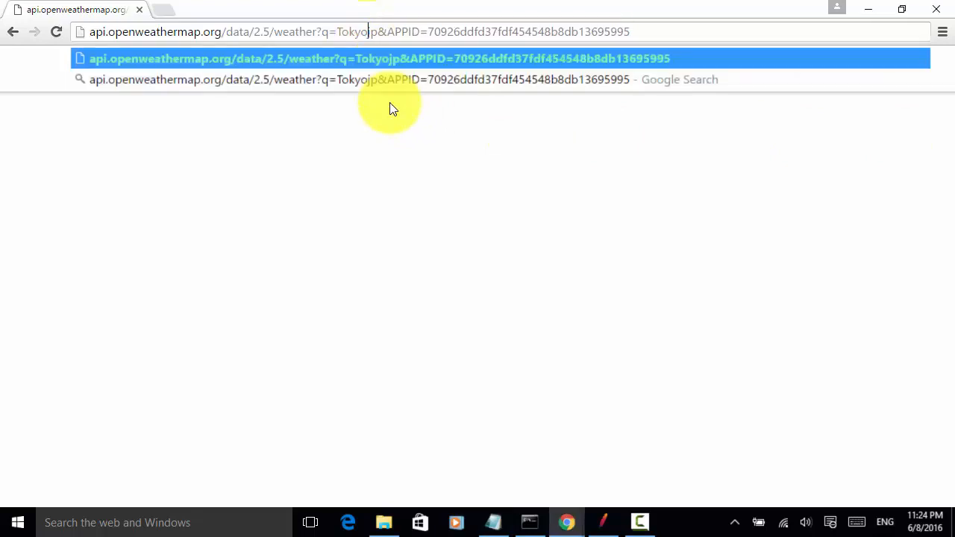
text(London,)
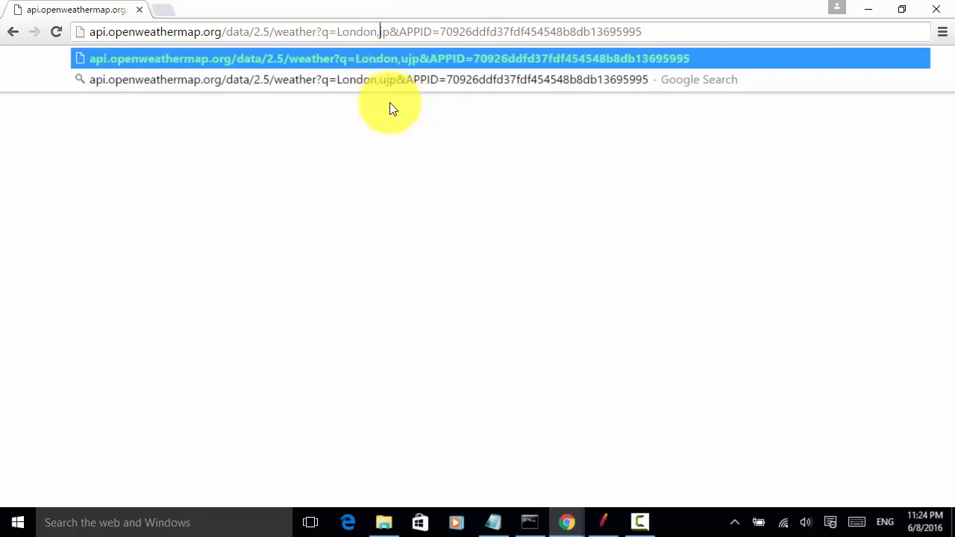
text(uk)
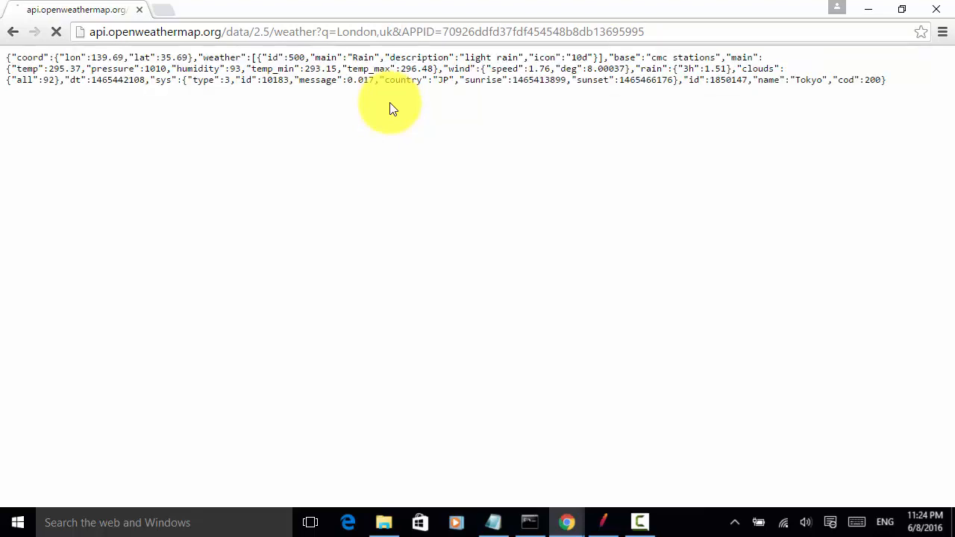
click(56, 31)
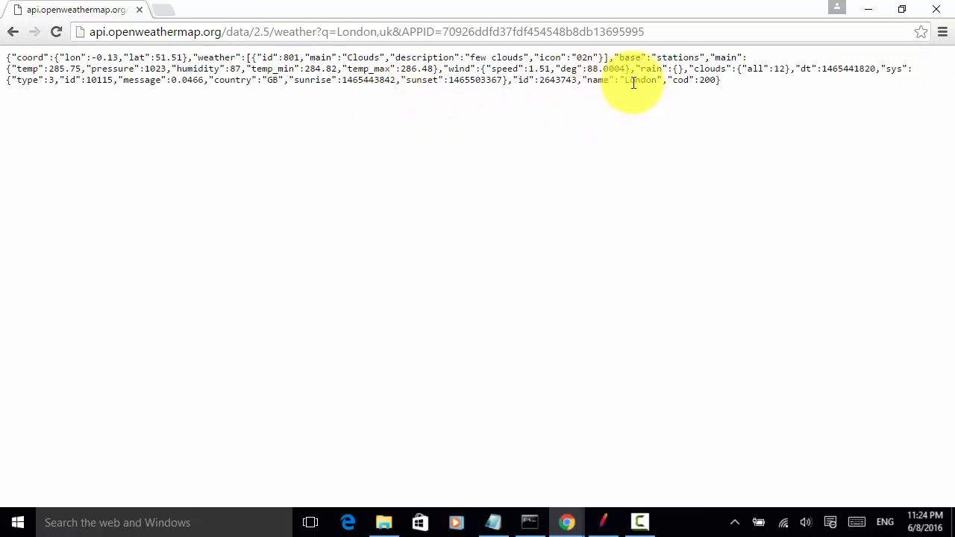
mouse_move(584, 134)
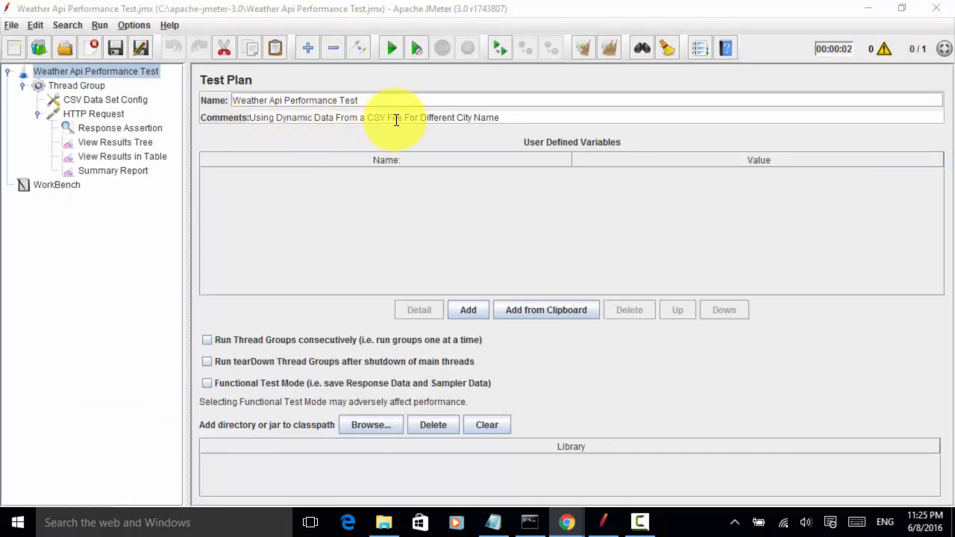
mouse_move(582, 146)
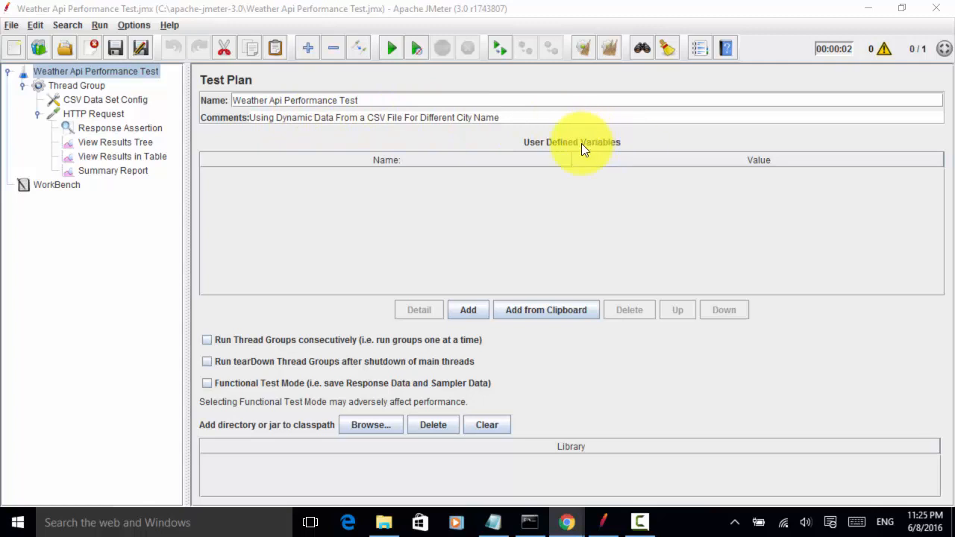
mouse_move(486, 425)
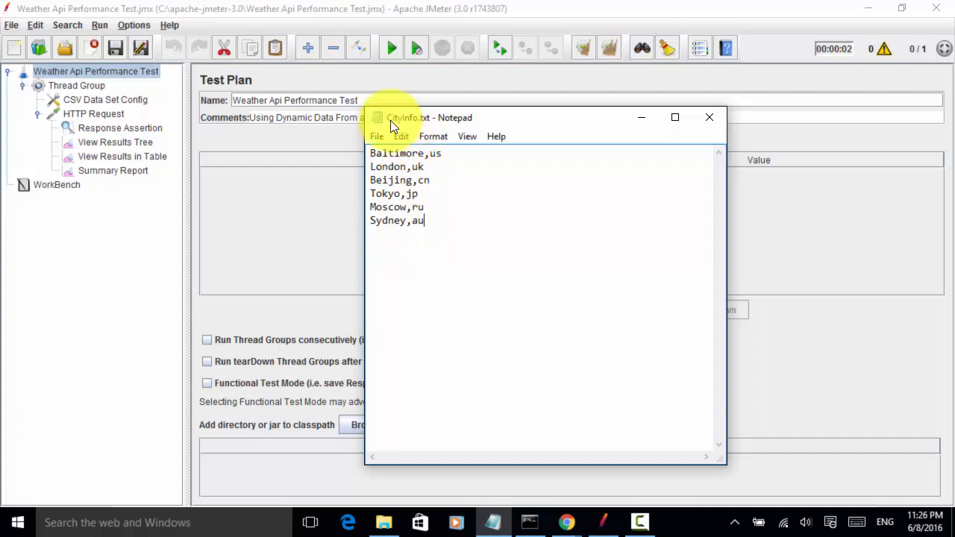
mouse_move(426, 126)
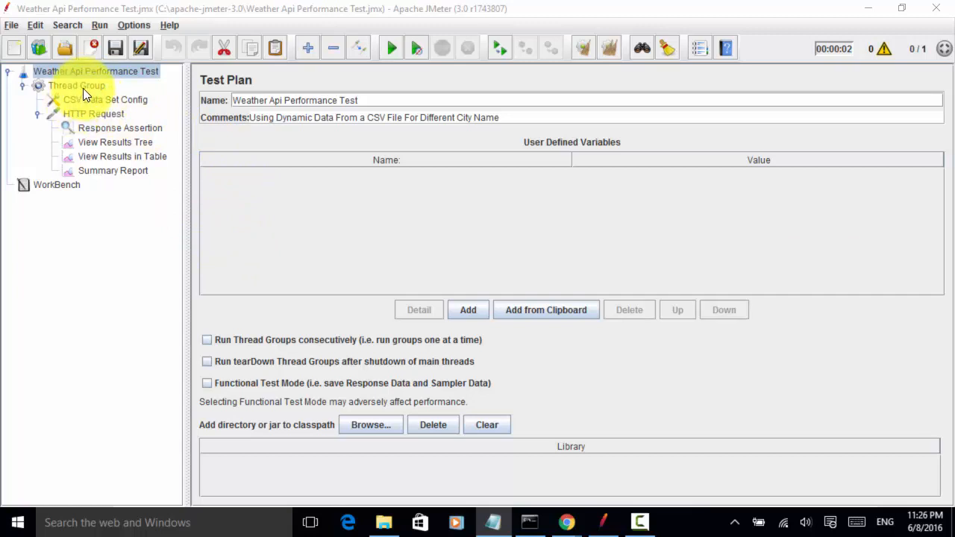
- Bring up the Thread Group's context menu for adding a CSV Data Set Config
right_click(76, 85)
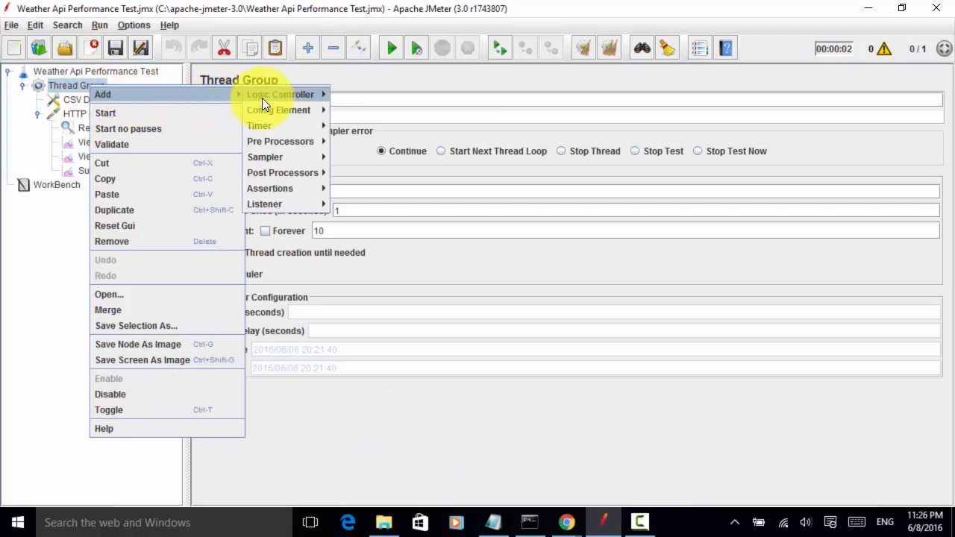
mouse_move(277, 110)
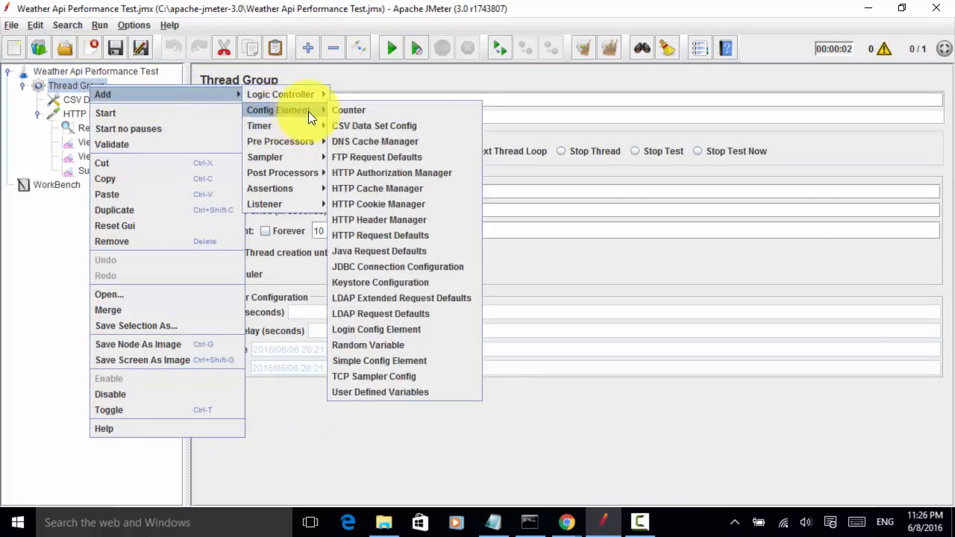
mouse_move(375, 126)
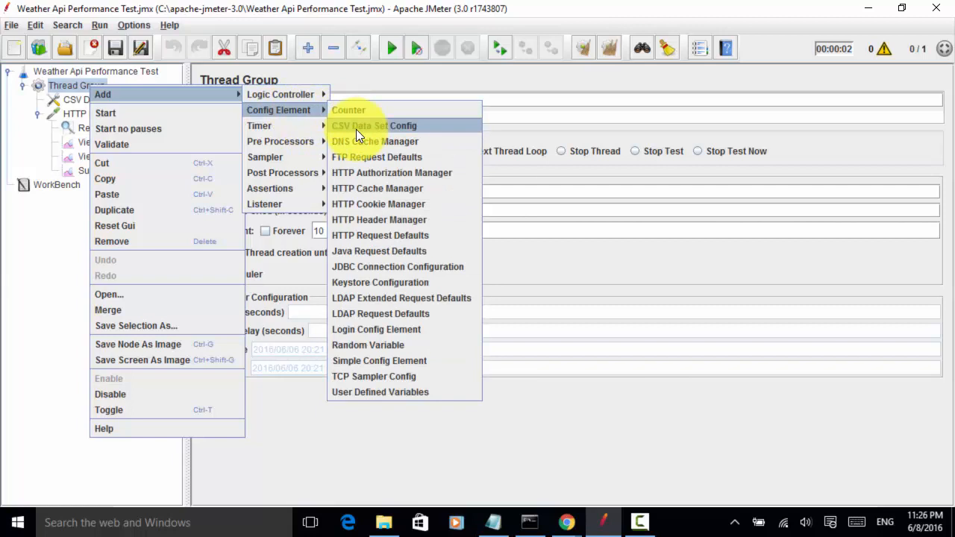
mouse_move(280, 94)
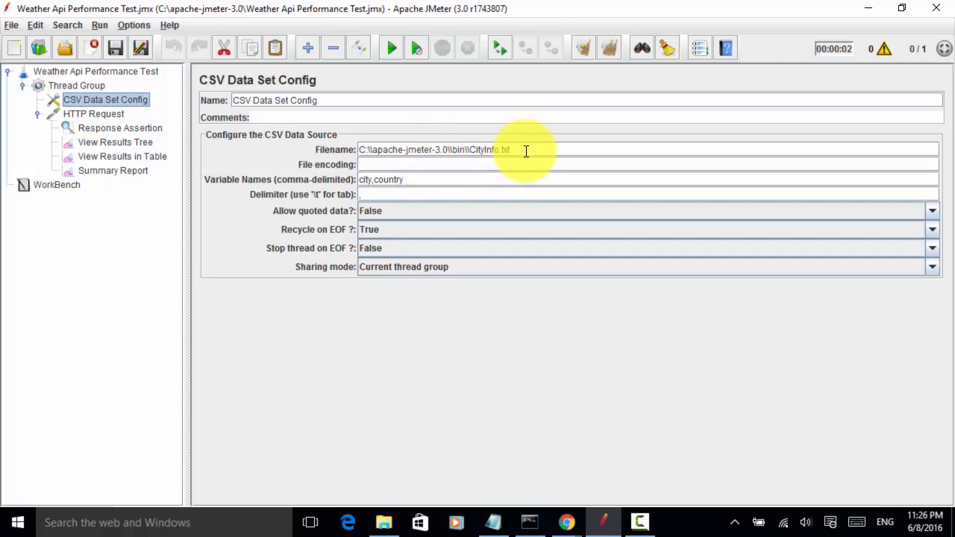
mouse_move(521, 149)
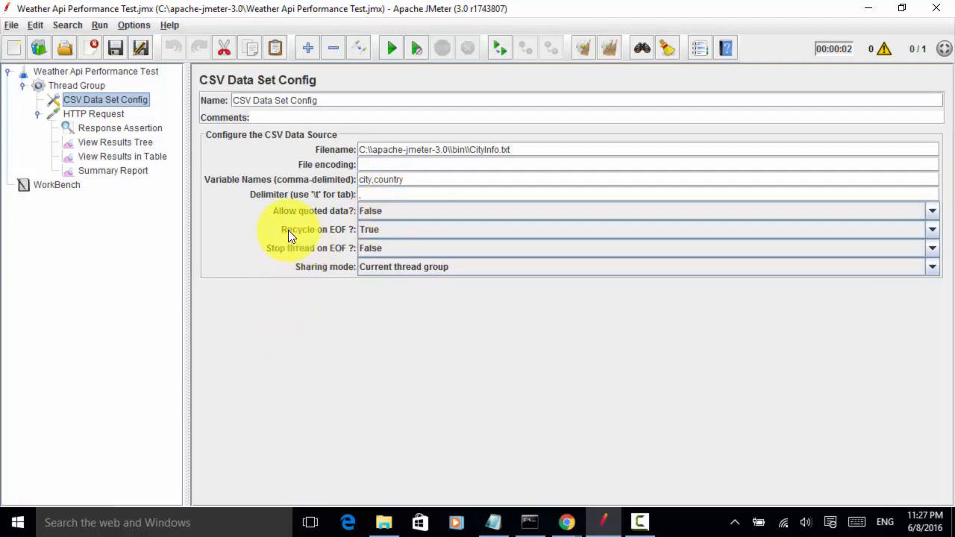
mouse_move(334, 234)
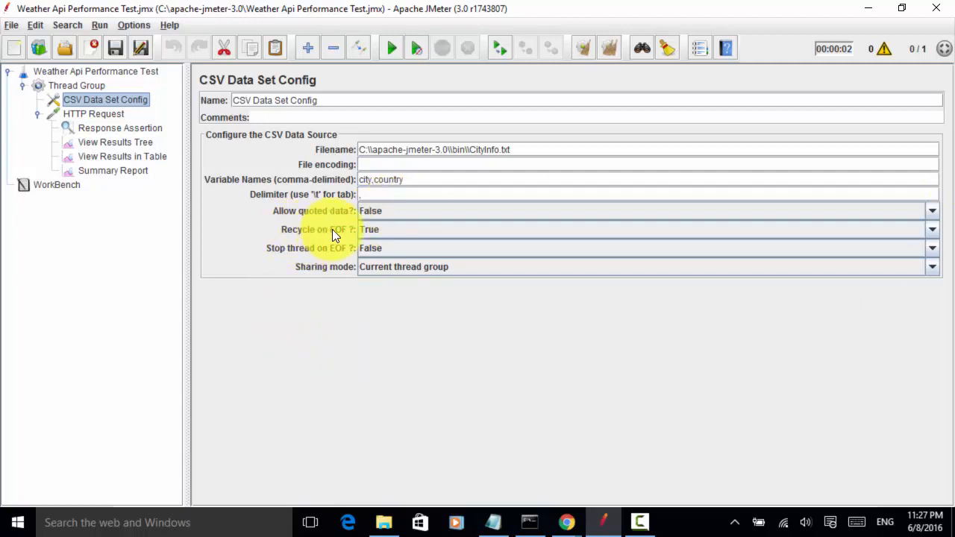
mouse_move(334, 235)
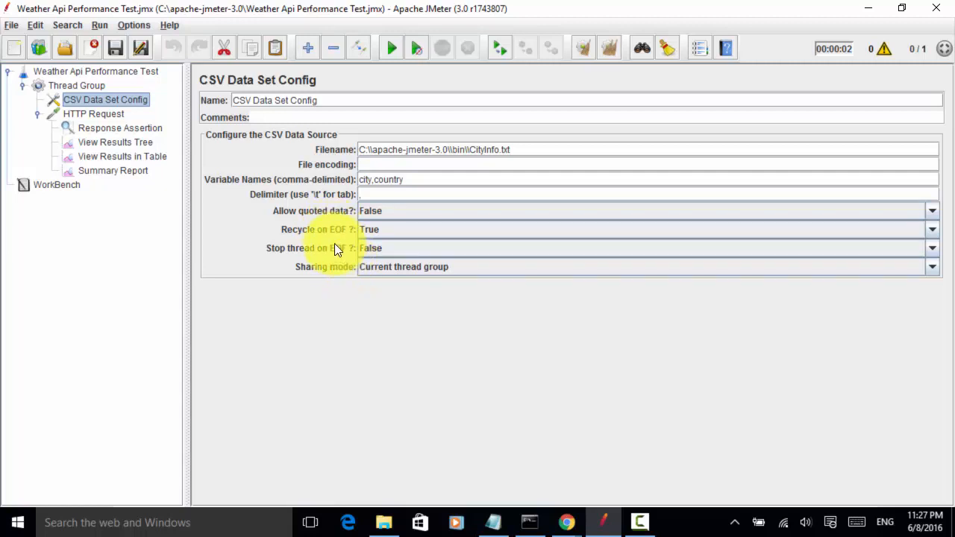
mouse_move(334, 237)
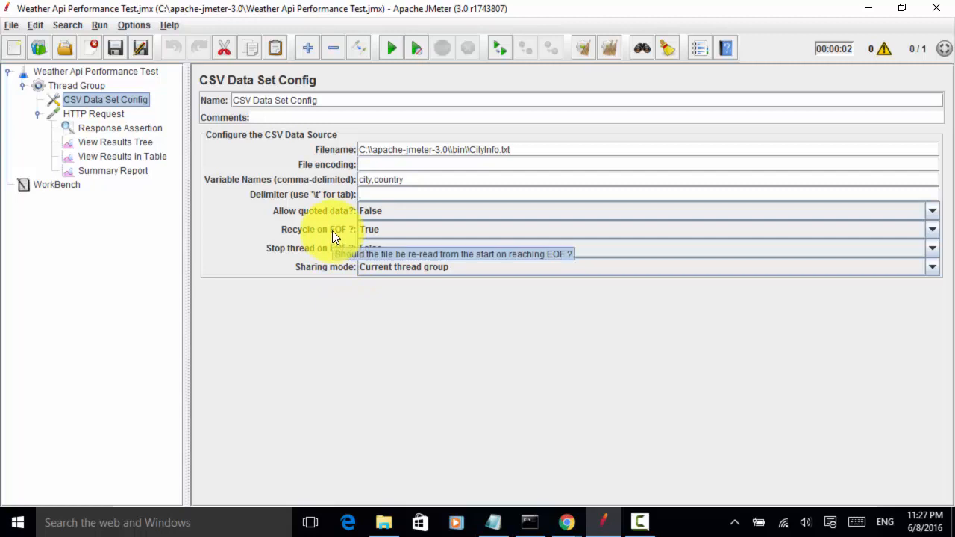
mouse_move(353, 317)
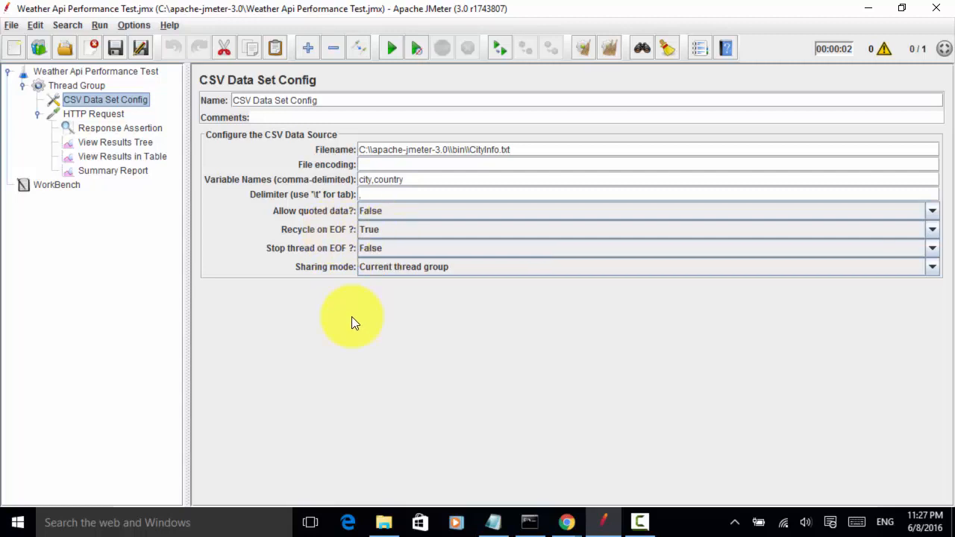
mouse_move(334, 253)
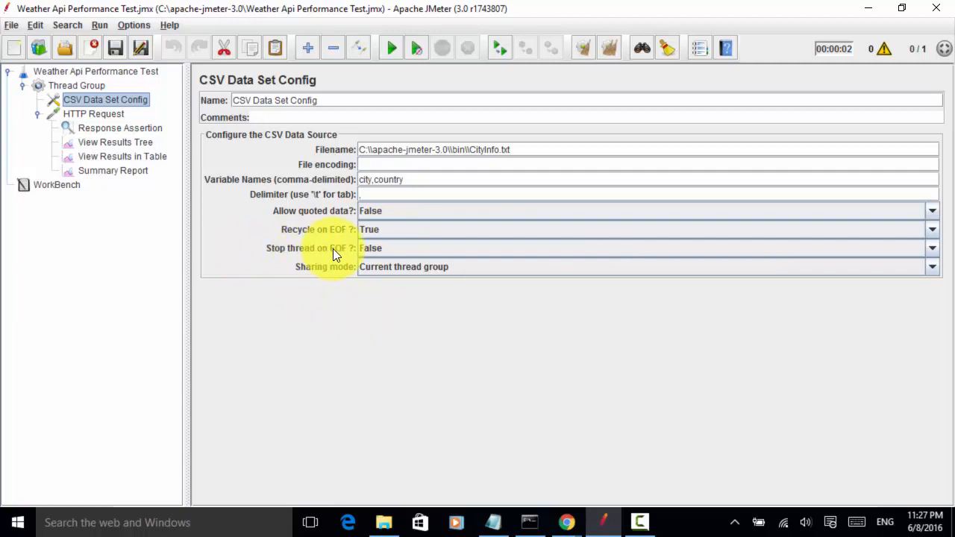
mouse_move(336, 253)
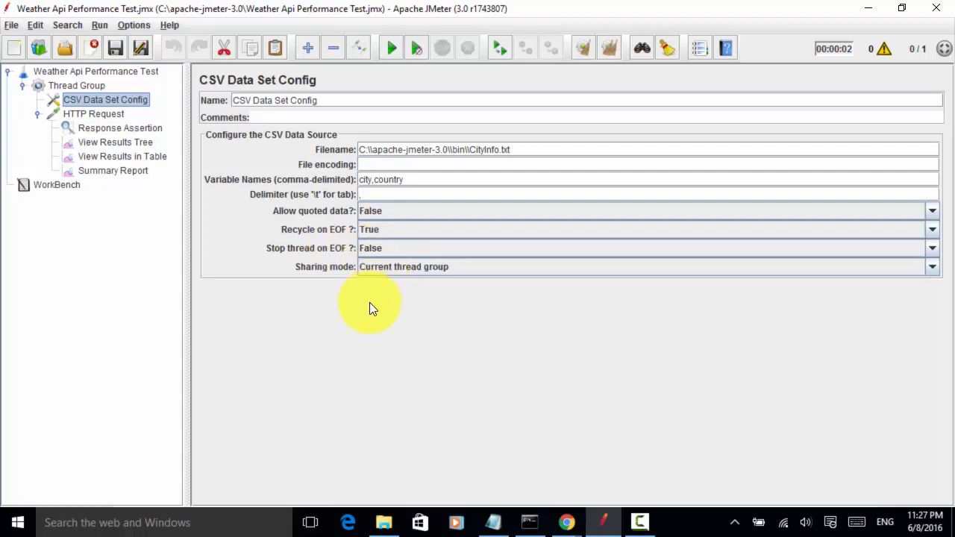
mouse_move(356, 305)
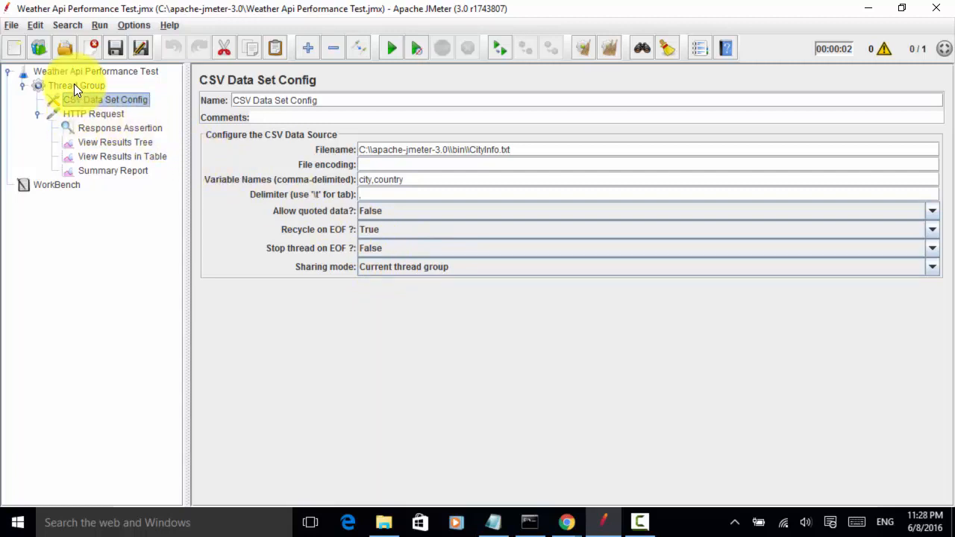
- Show the Thread Group's Add menu listing element categories
right_click(75, 85)
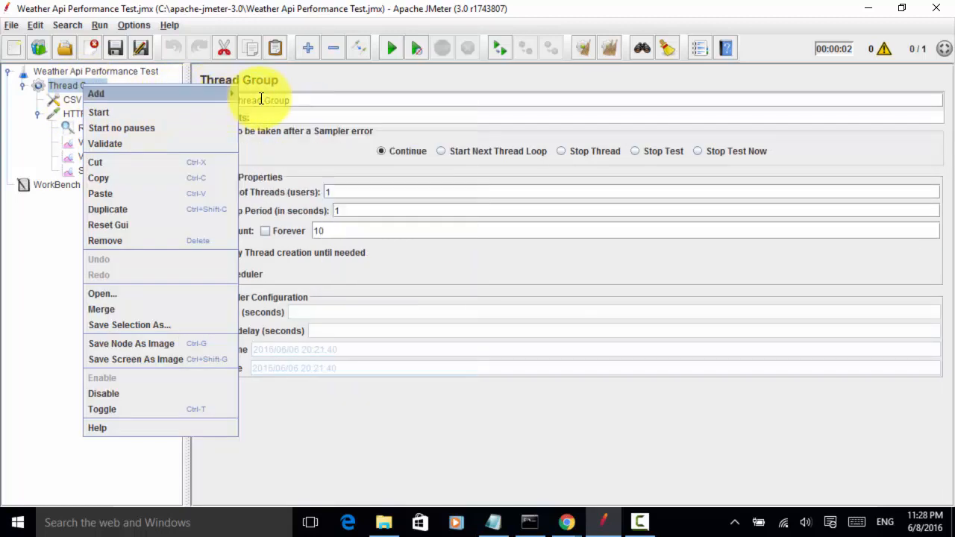
mouse_move(258, 156)
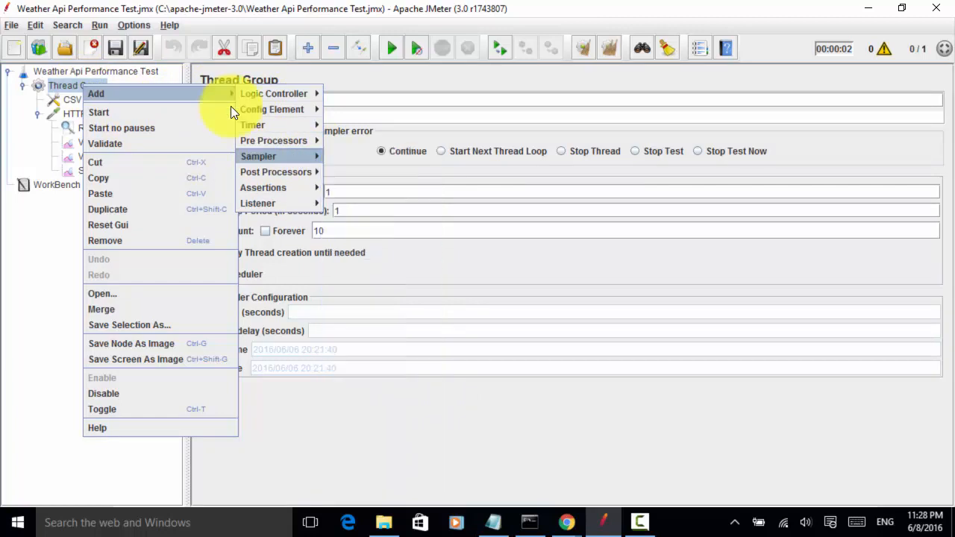
- Inspect the HTTP Request's q value ${city},${country}, comparing it with the CSV Data Set Config
click(92, 114)
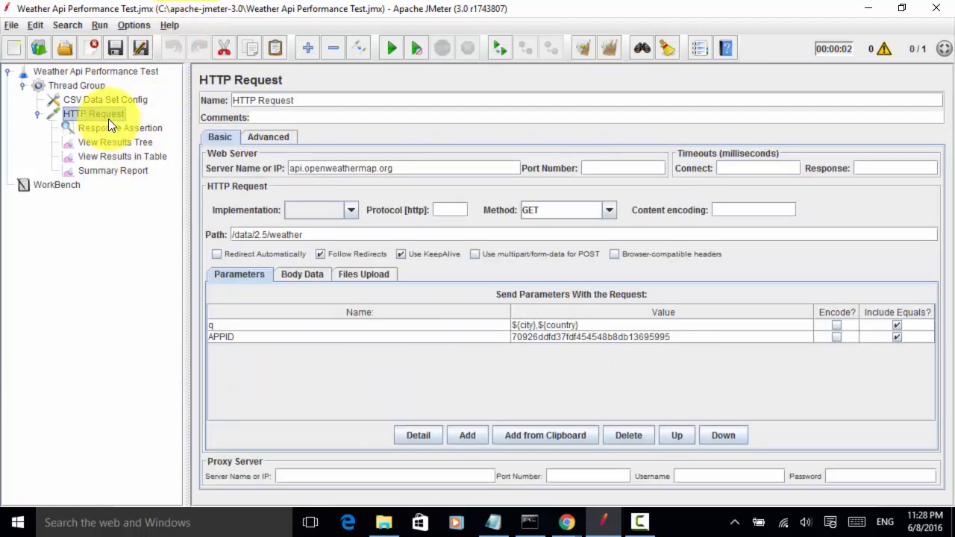
click(93, 114)
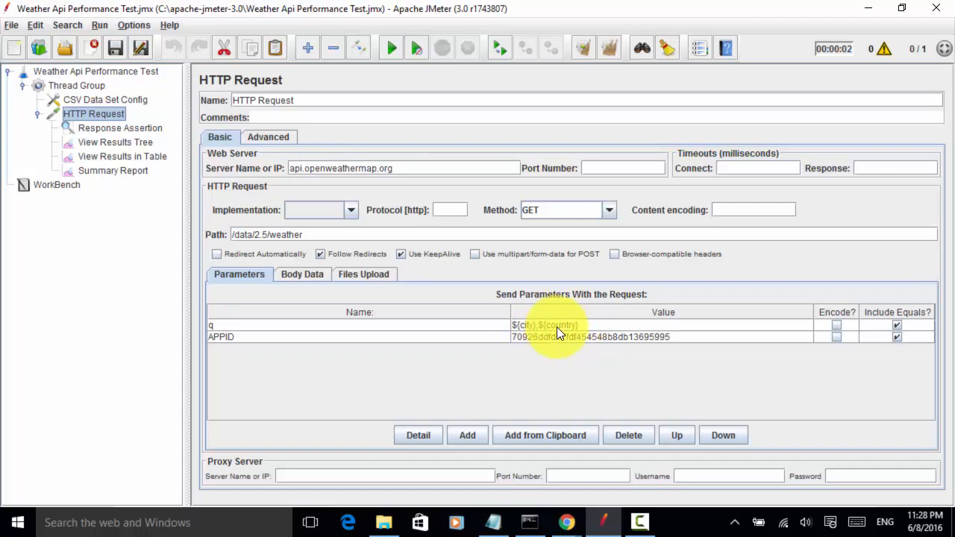
mouse_move(537, 320)
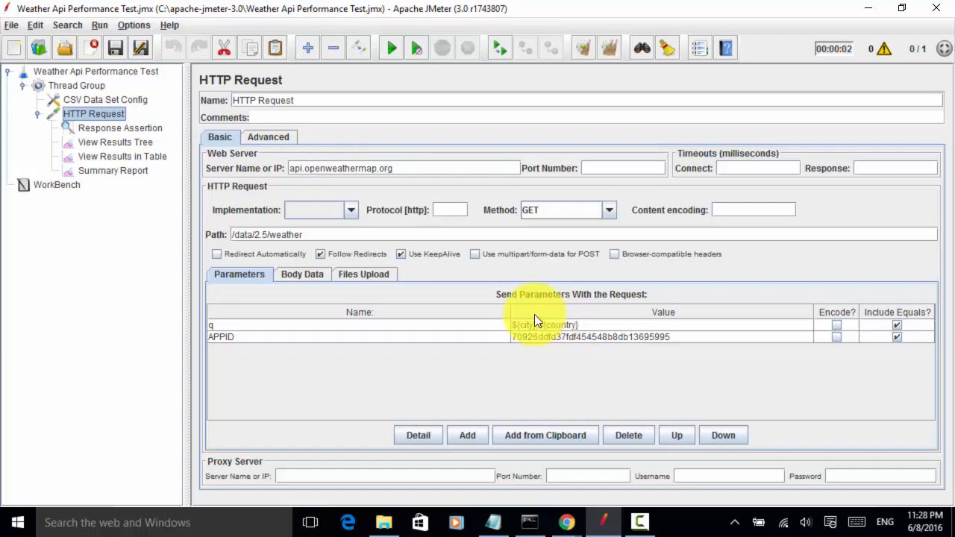
click(104, 99)
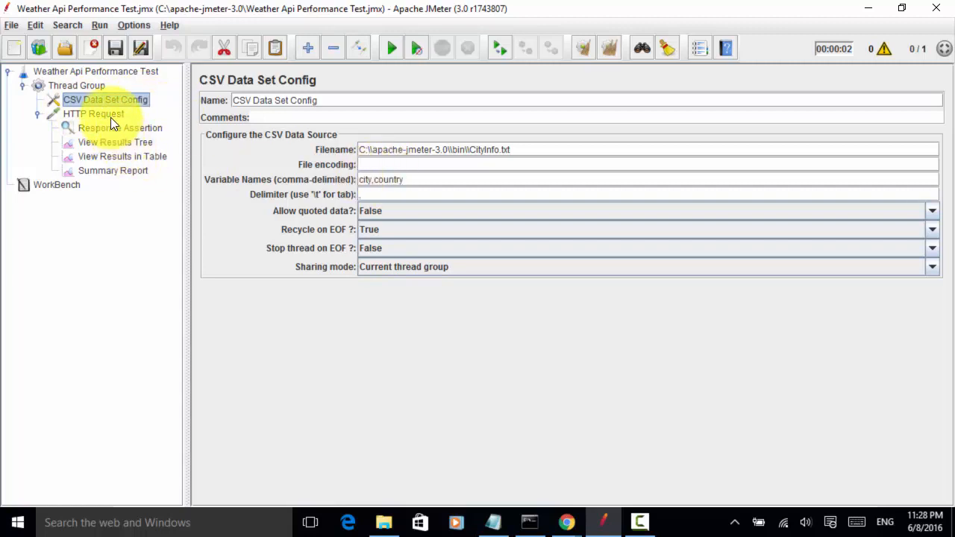
click(94, 113)
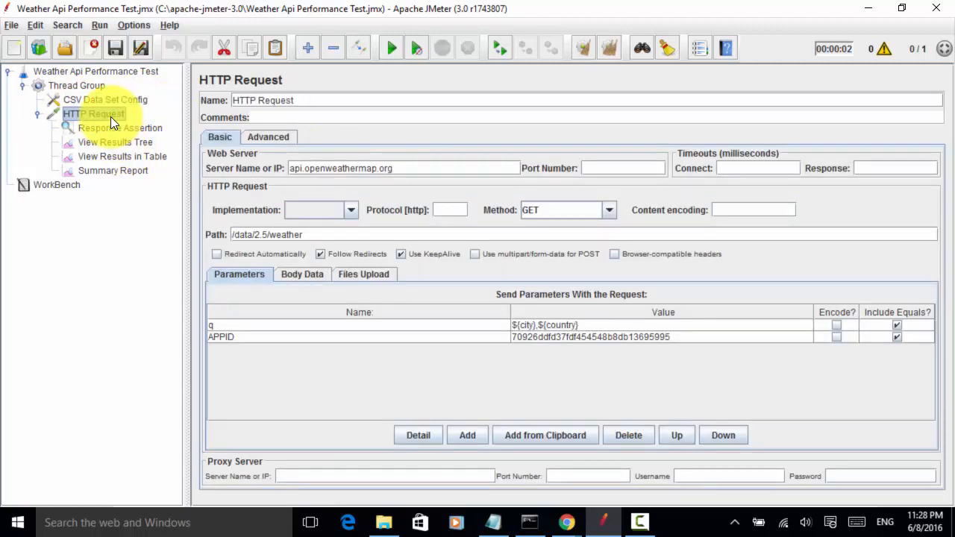
click(94, 113)
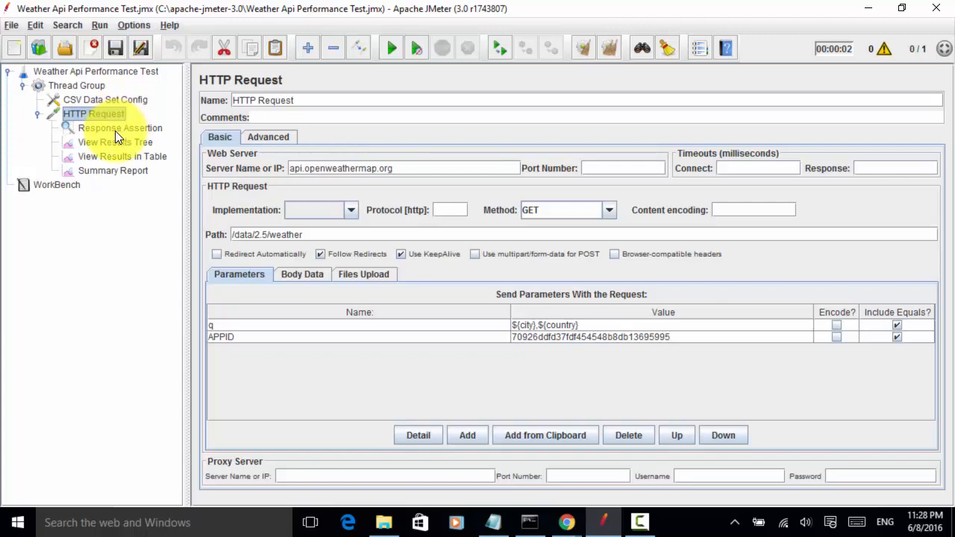
right_click(93, 114)
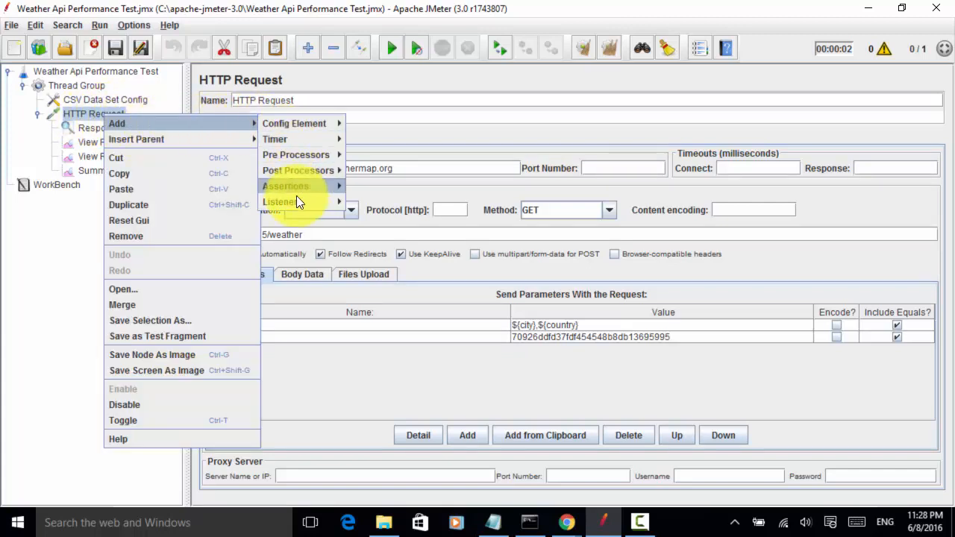
mouse_move(285, 186)
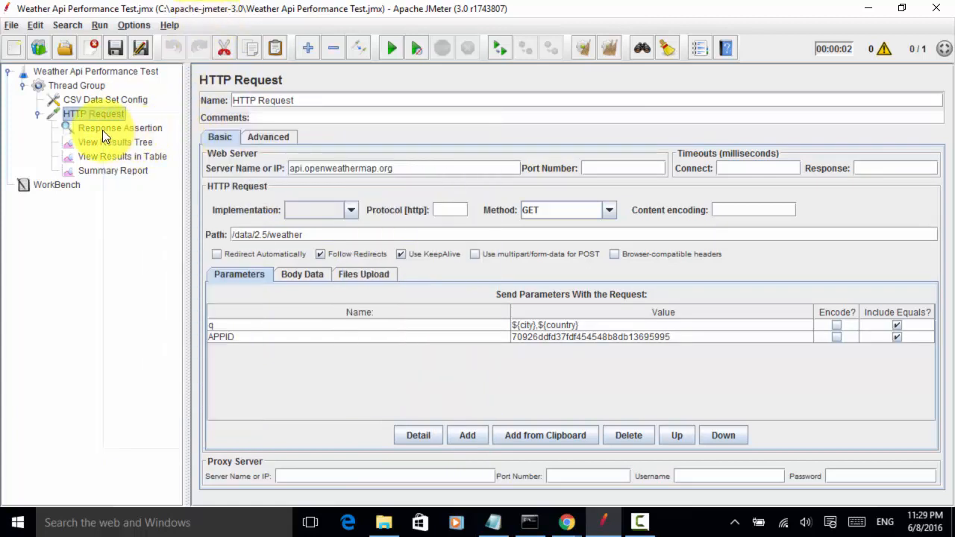
click(120, 128)
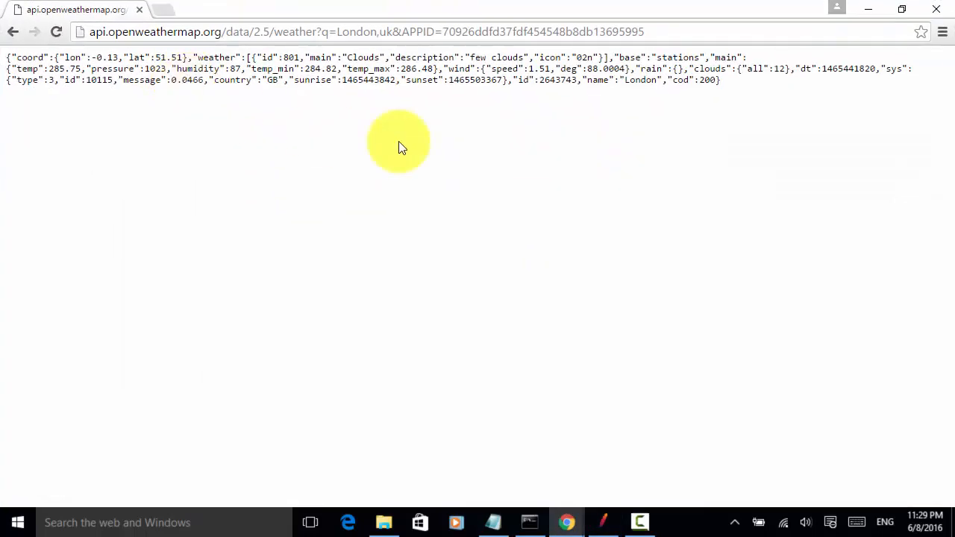
- Highlight the returned city name London, country GB, in the JSON response
double_click(643, 80)
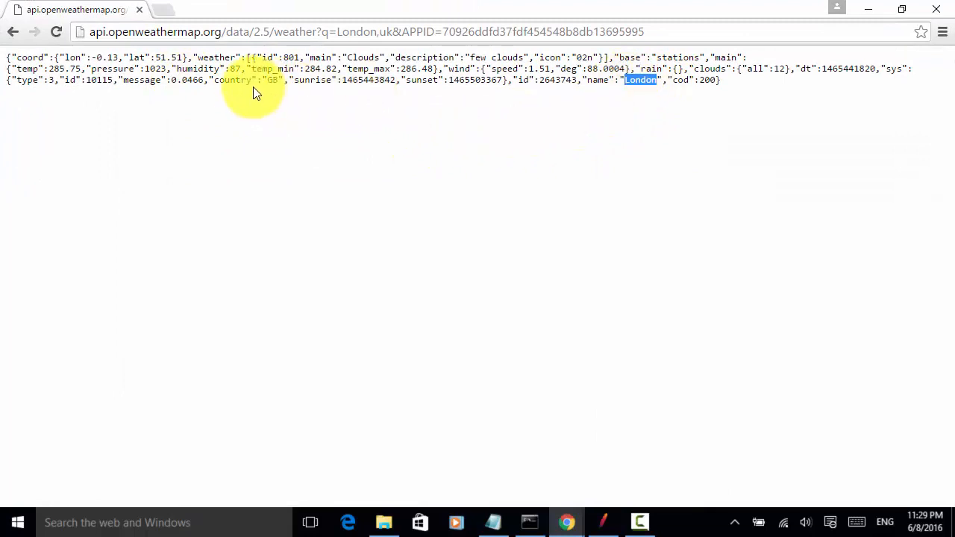
mouse_move(645, 82)
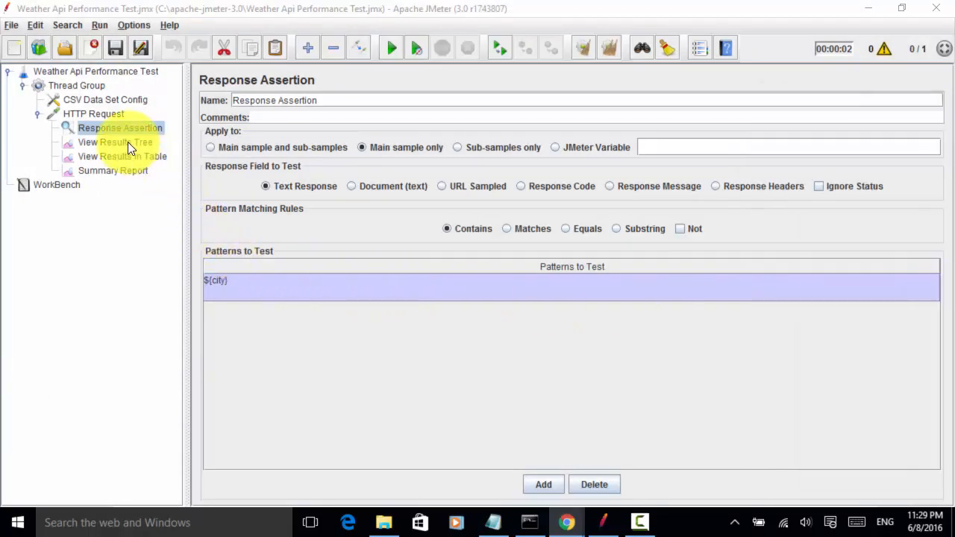
- Check the ${city} Response Assertion and ten passing results, then clear all results
click(115, 141)
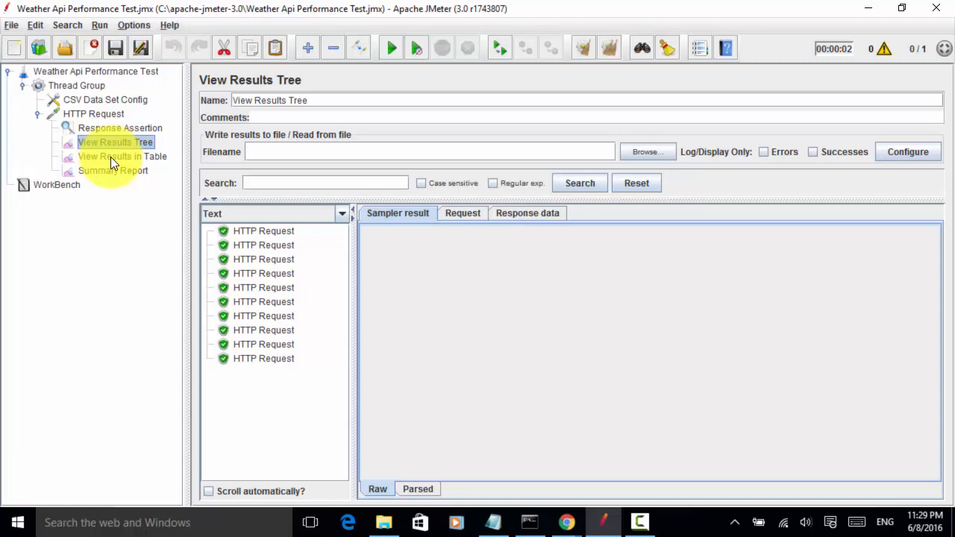
click(122, 156)
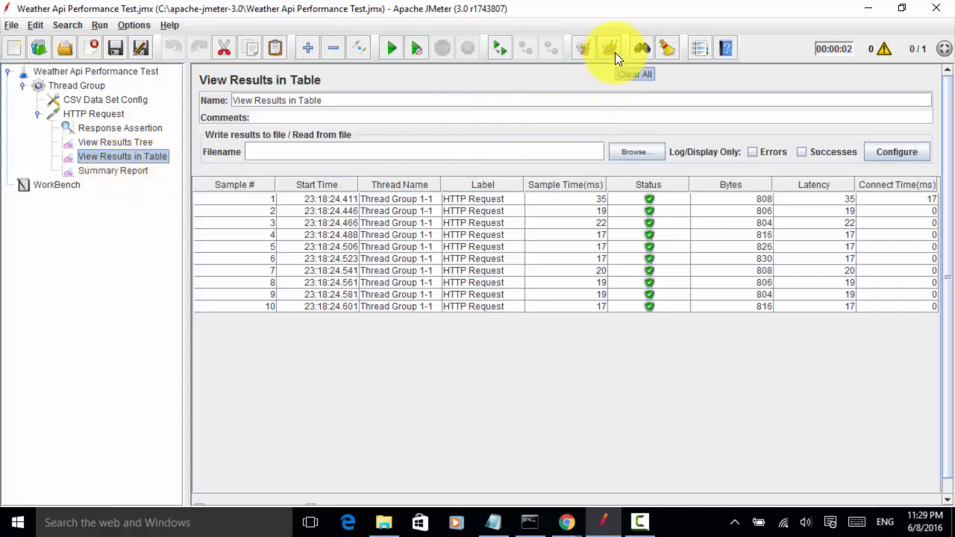
mouse_move(611, 47)
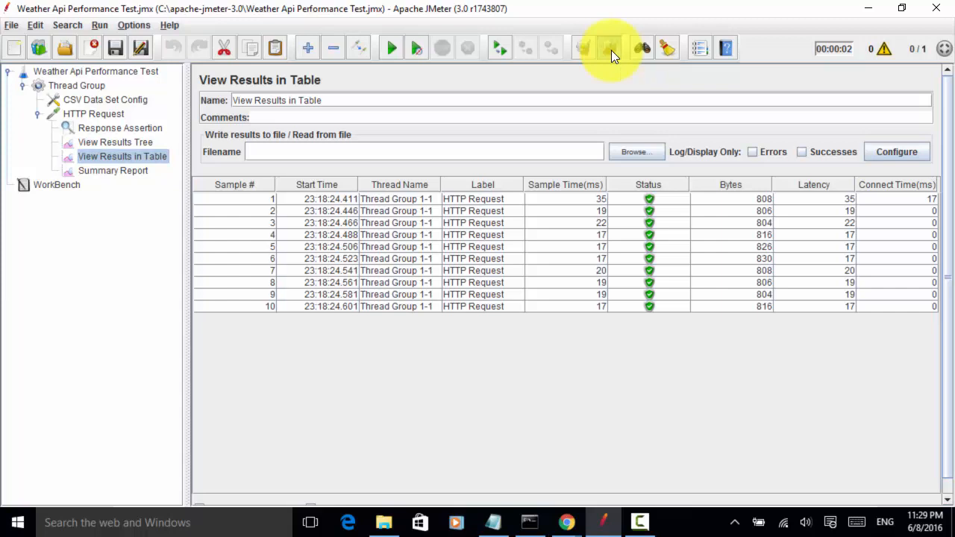
click(609, 48)
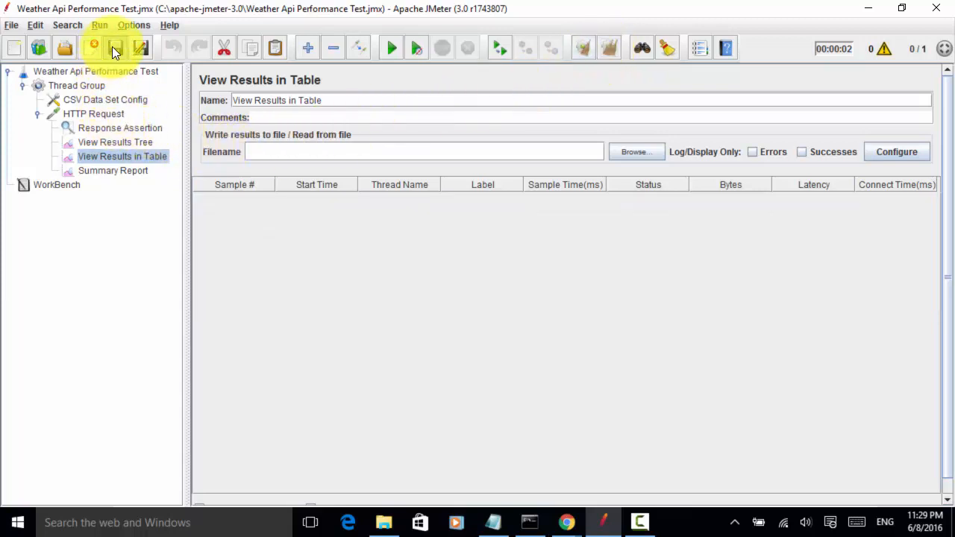
- Set the Thread Group to 1 thread with loop count 20 and save the plan
click(76, 85)
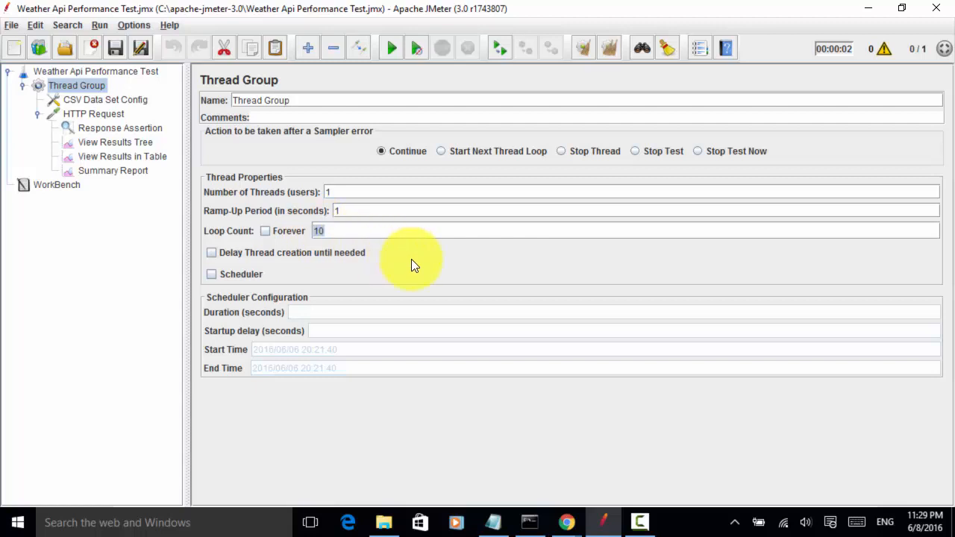
text(2)
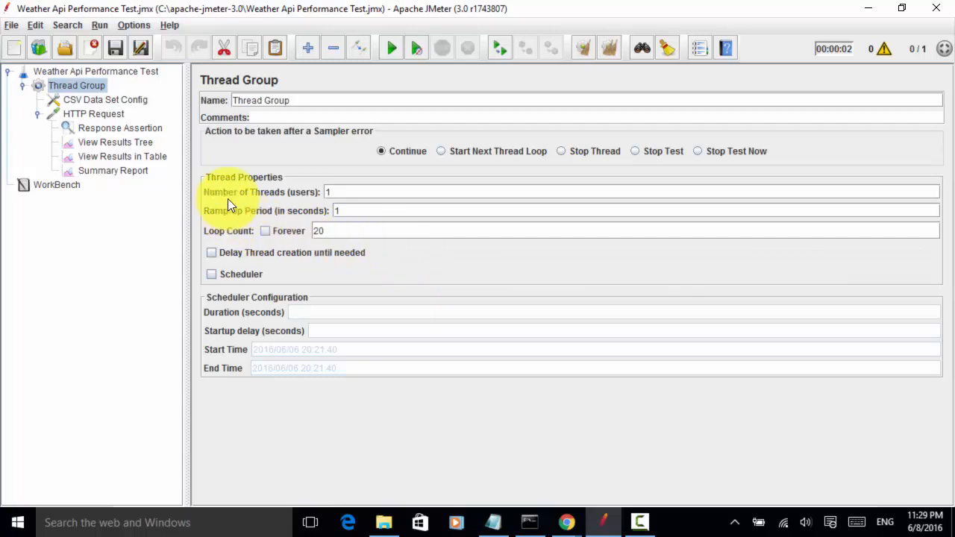
mouse_move(291, 217)
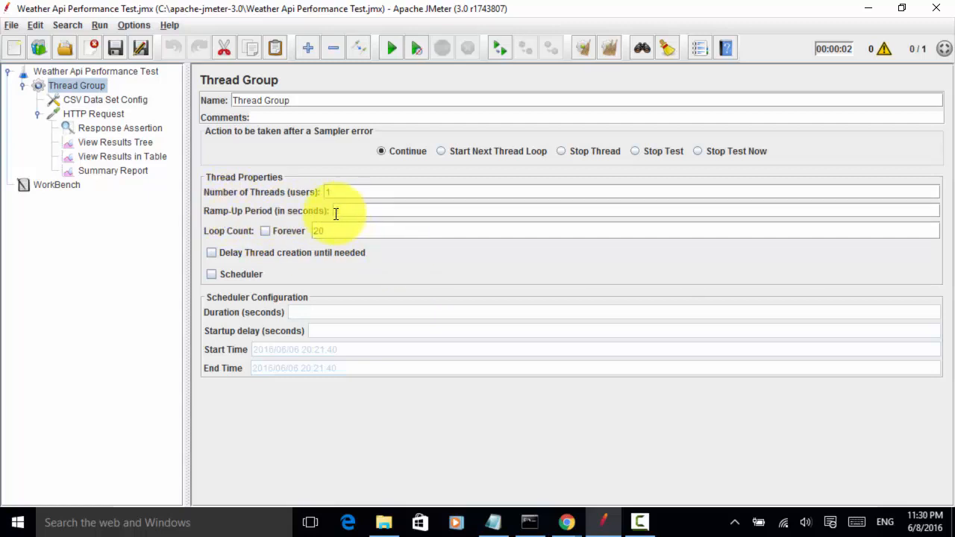
text(1)
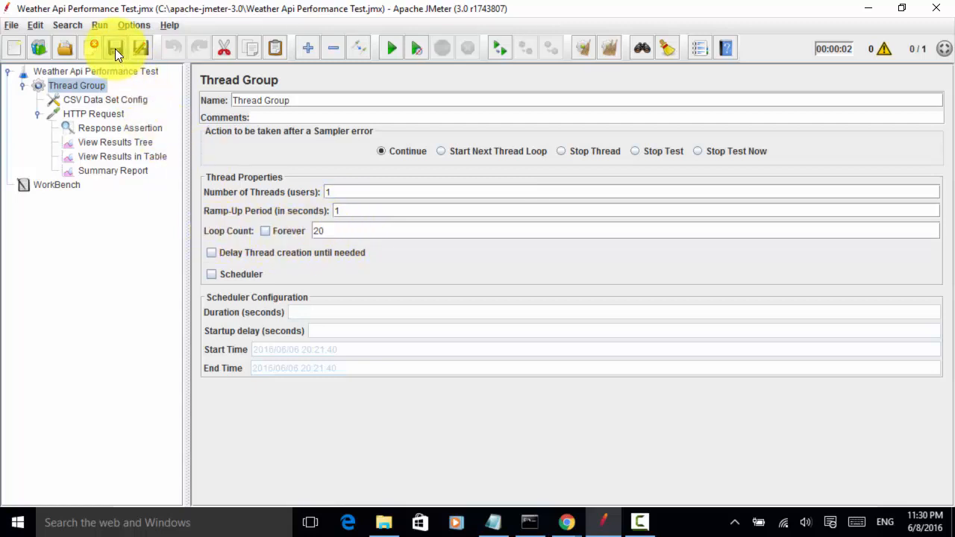
click(115, 47)
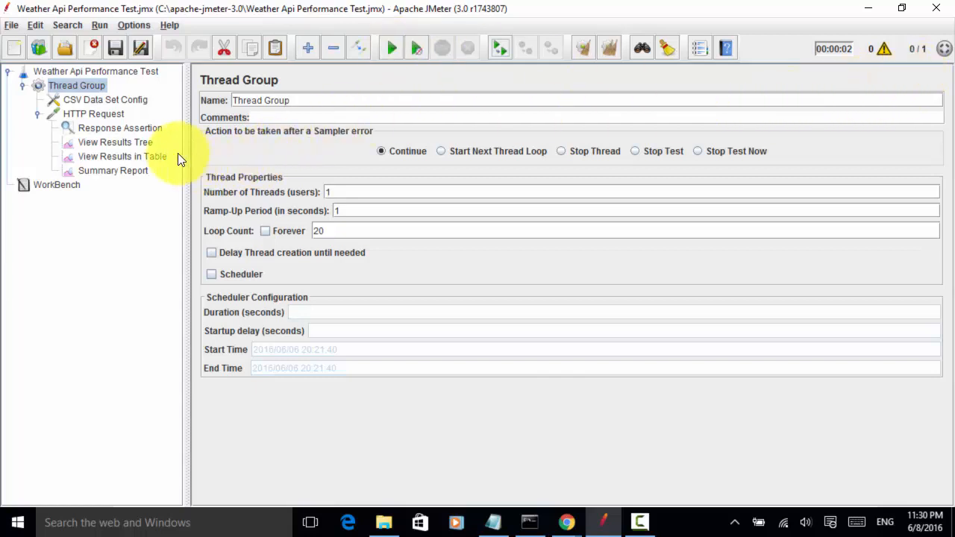
- Review the request URLs and weather responses for Baltimore and London in View Results Tree
click(114, 142)
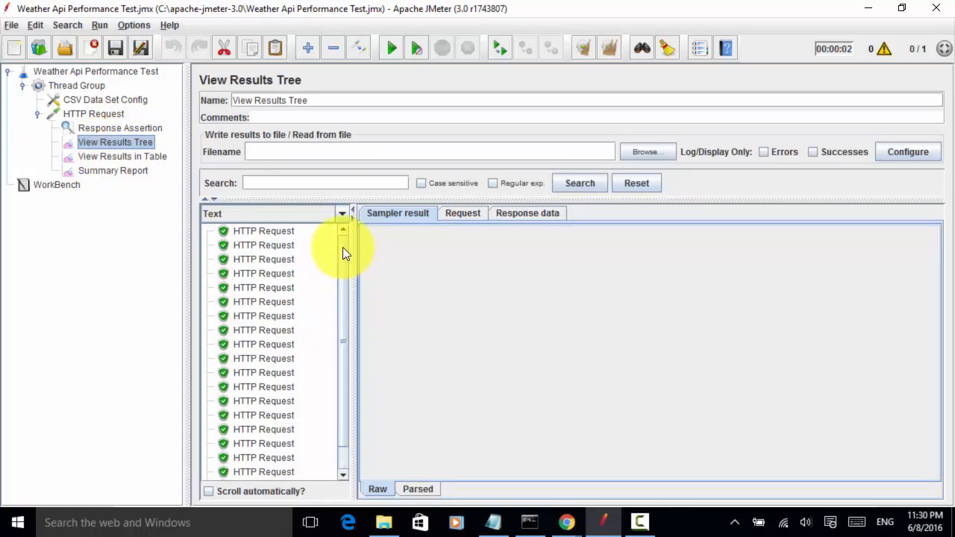
click(264, 230)
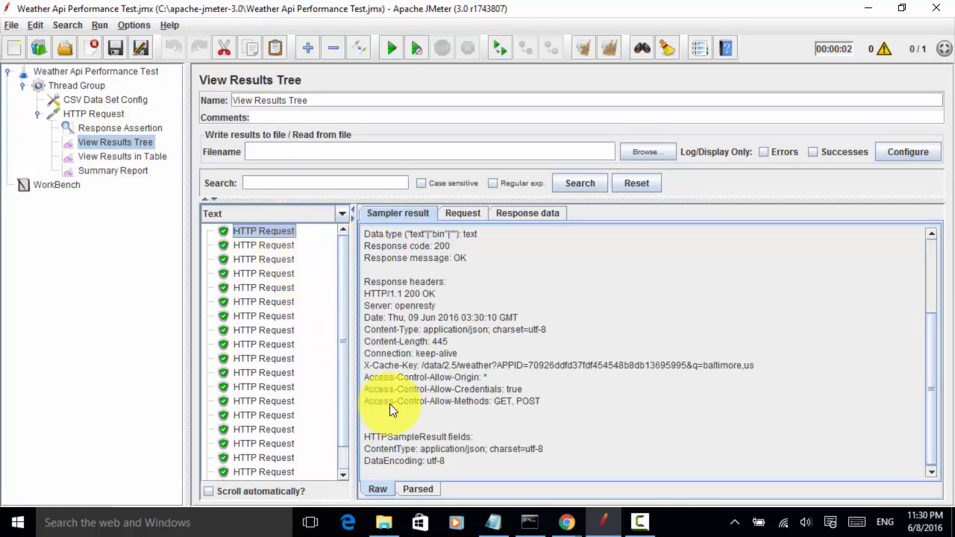
mouse_move(475, 375)
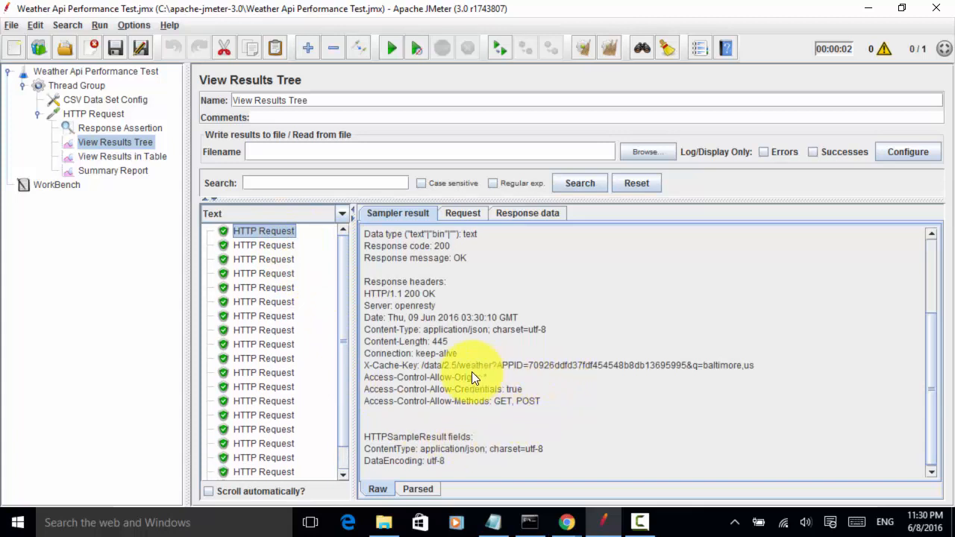
mouse_move(750, 373)
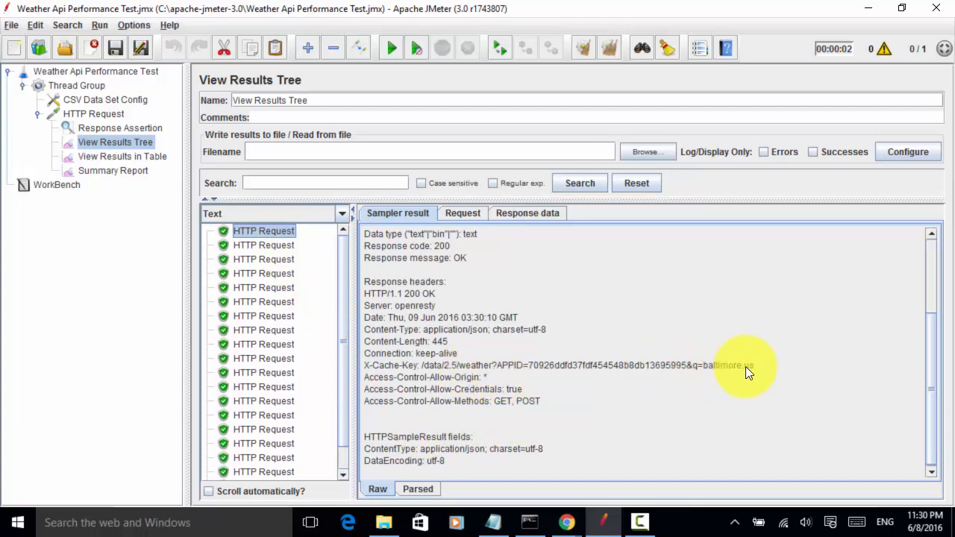
mouse_move(757, 371)
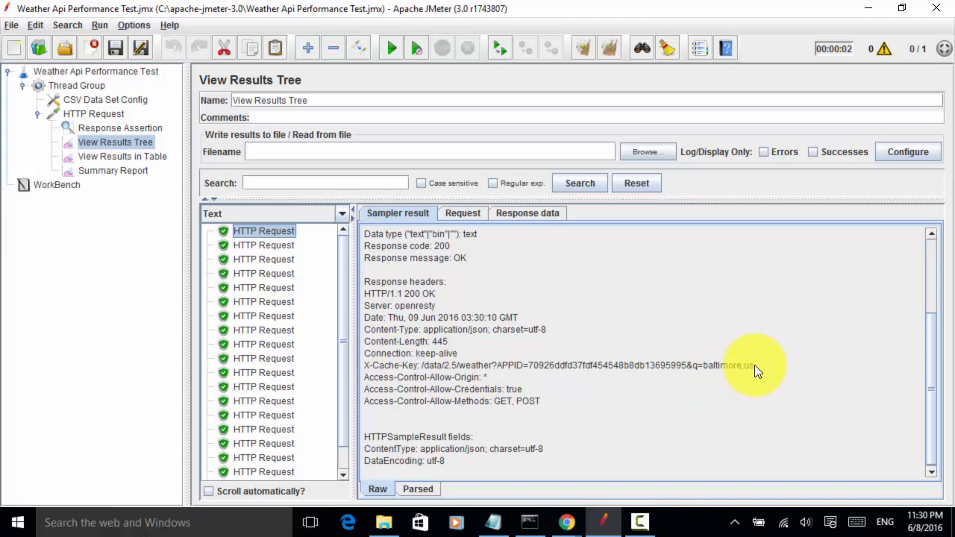
click(462, 213)
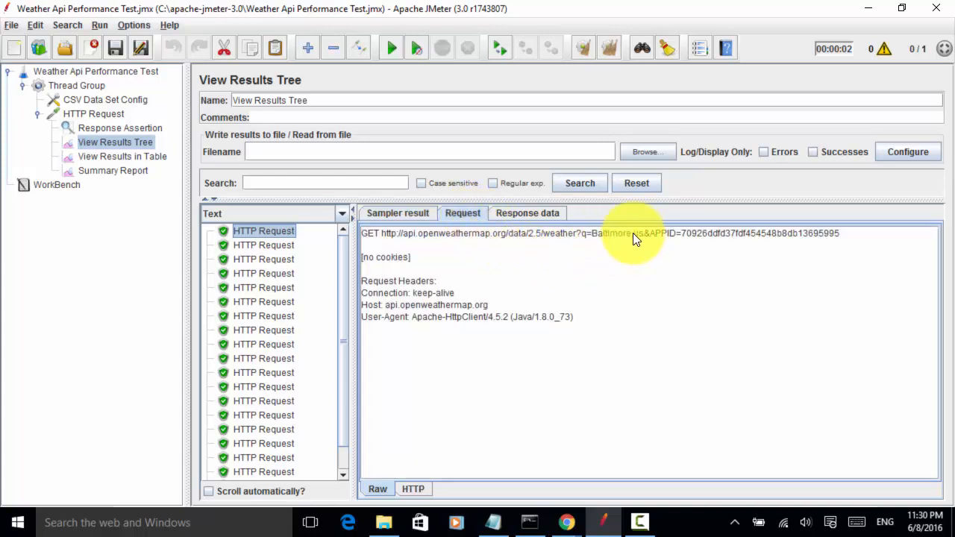
click(527, 212)
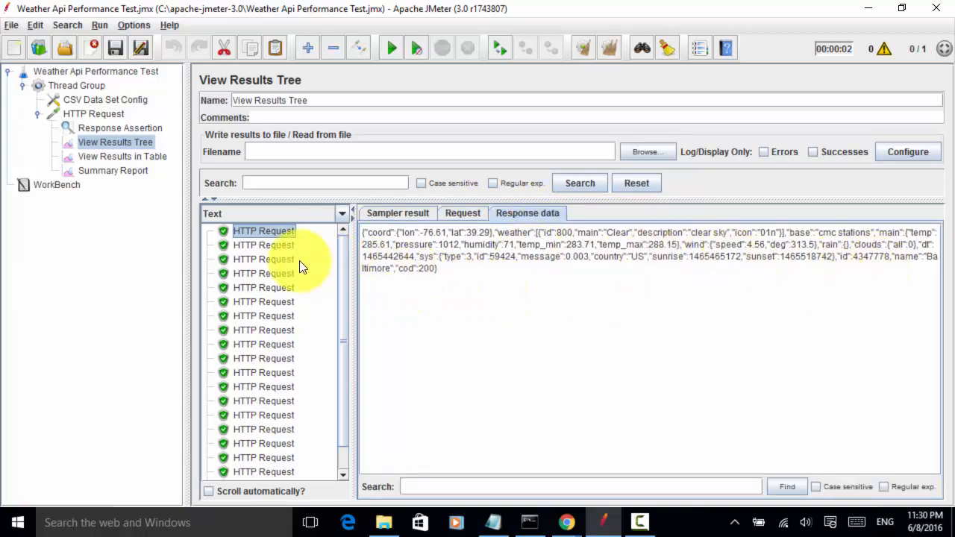
click(463, 214)
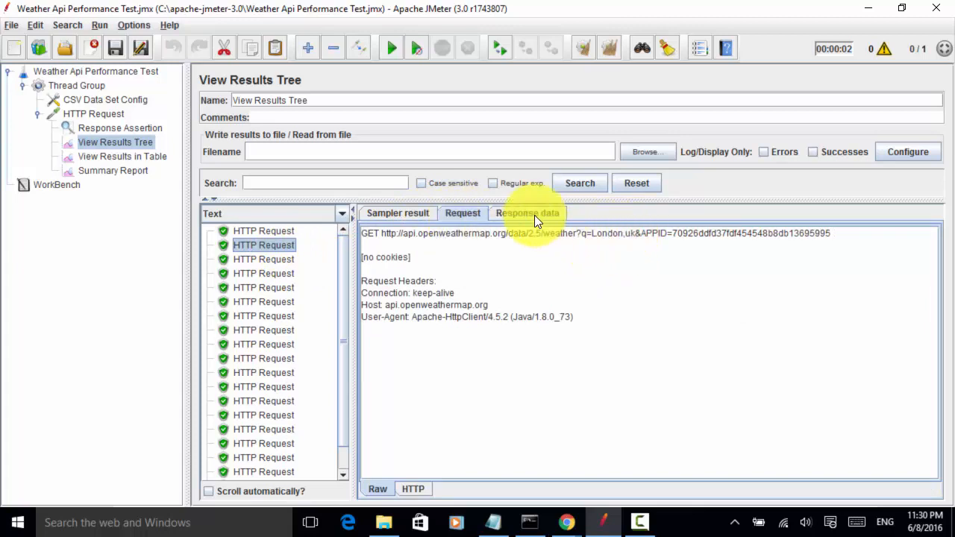
click(528, 213)
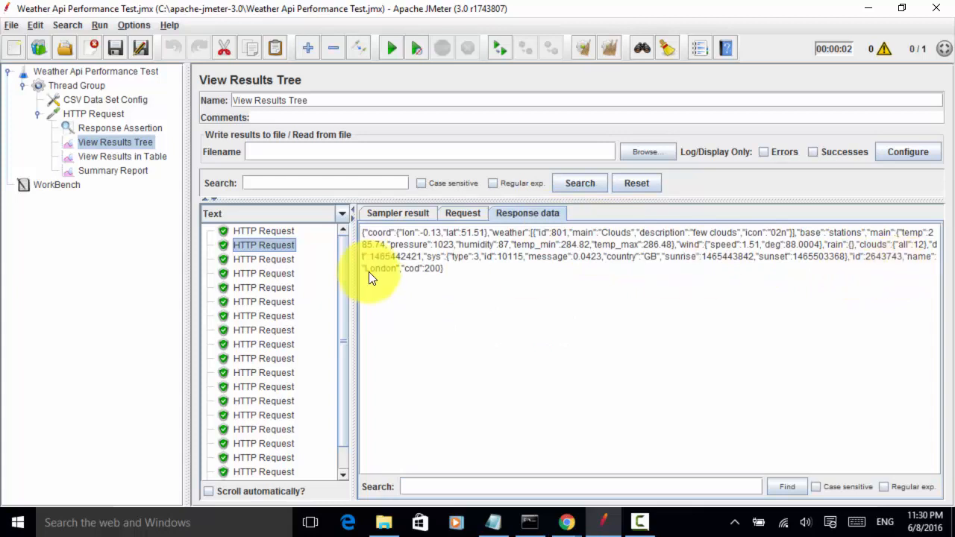
- Review the Beijing and Tokyo requests, their city parameters and responses, then another request
click(264, 259)
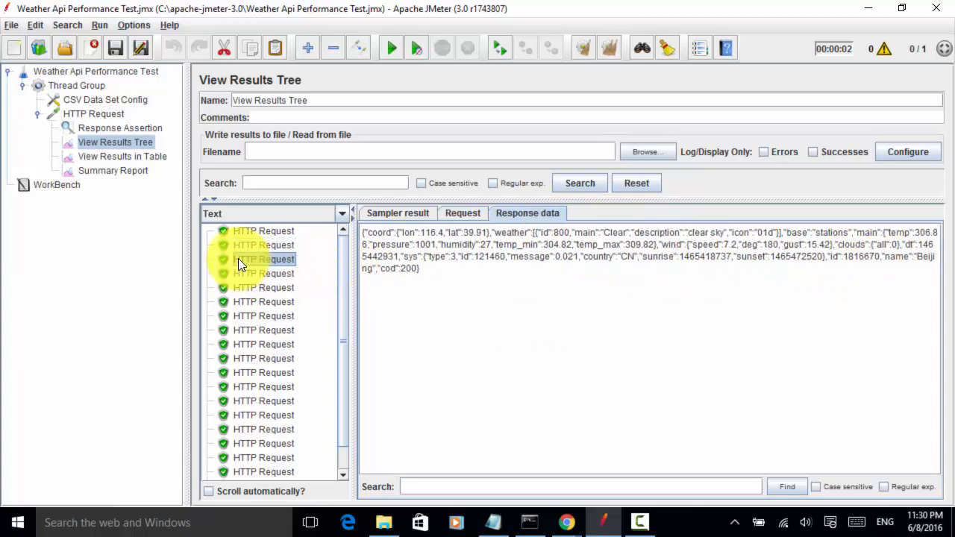
click(264, 259)
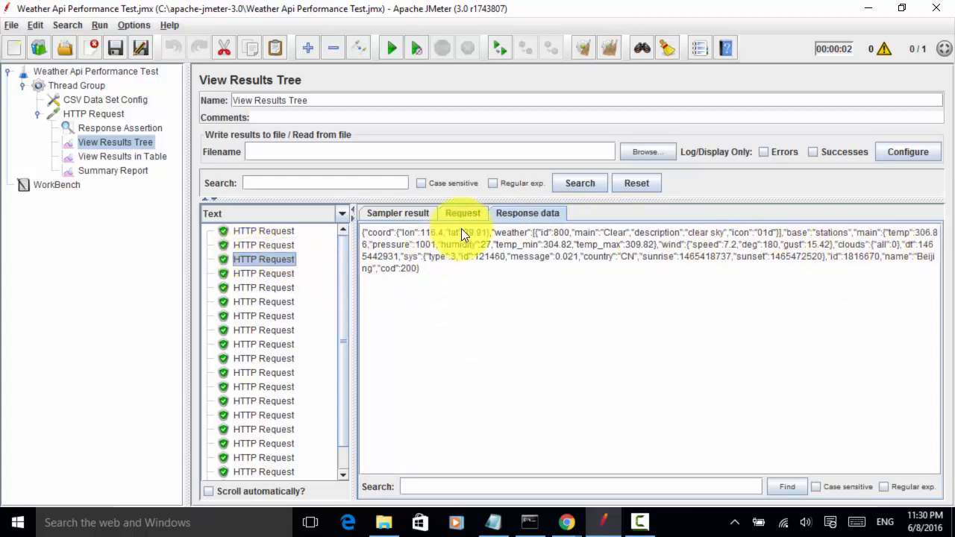
click(462, 213)
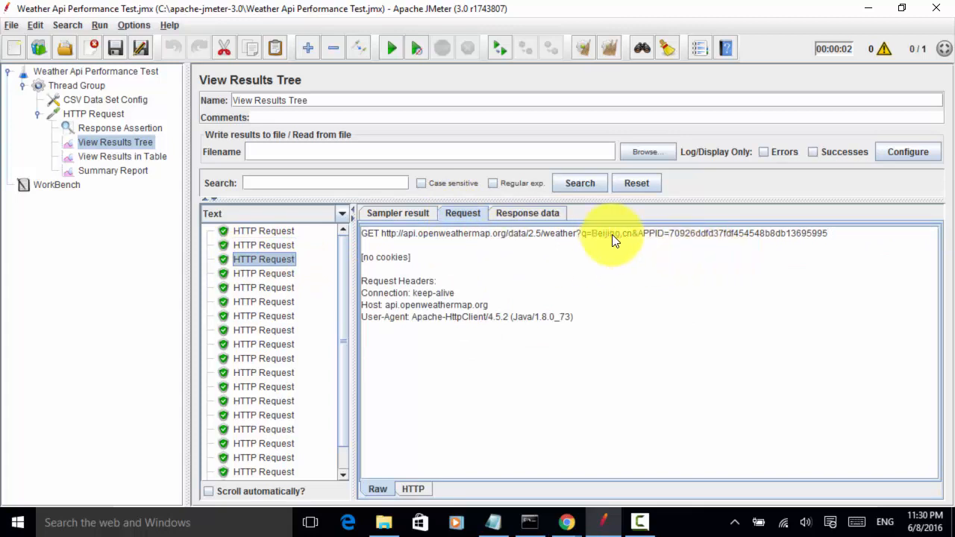
click(528, 212)
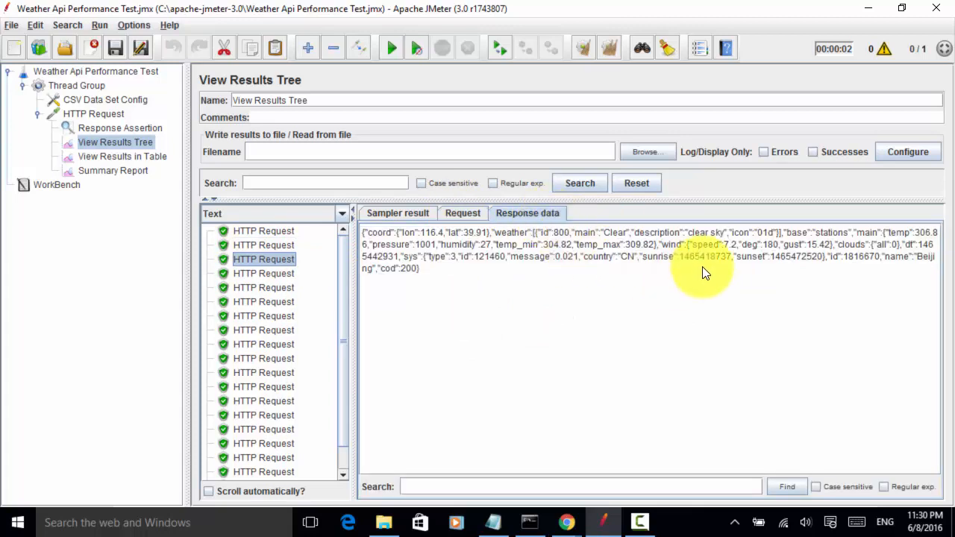
click(263, 273)
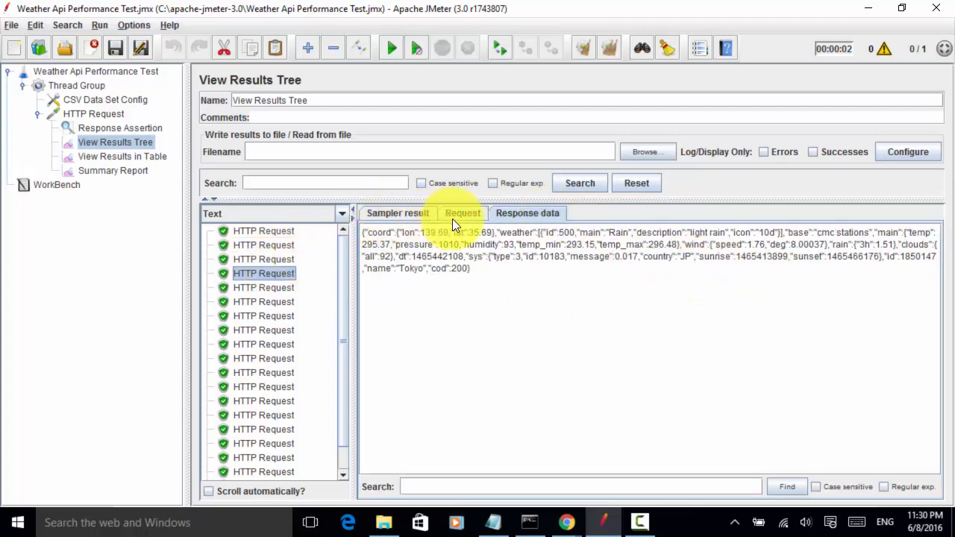
click(462, 213)
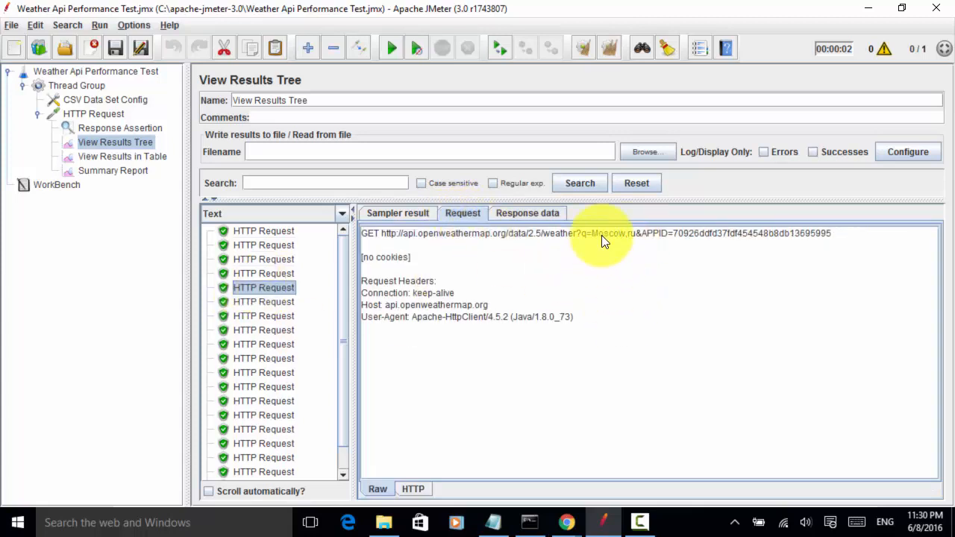
click(264, 301)
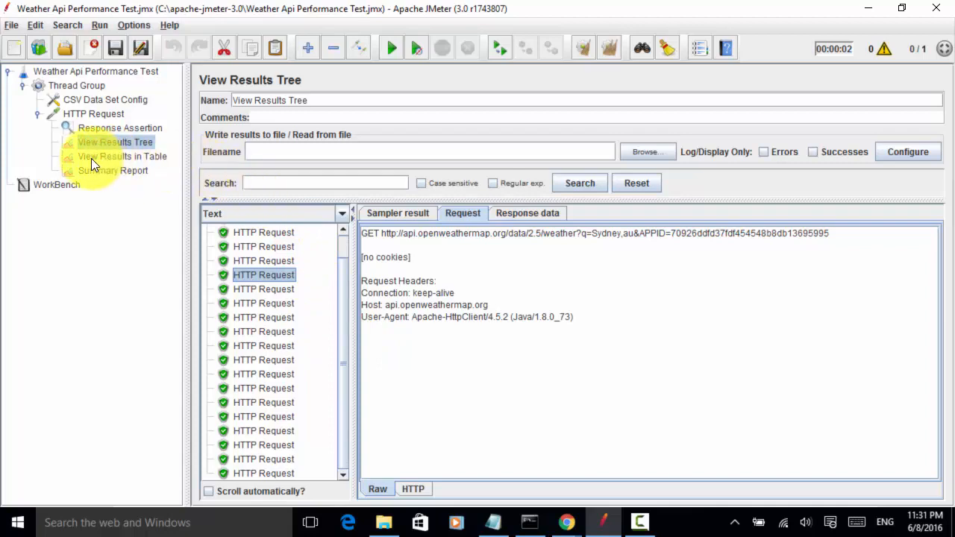
- Show View Results in Table: 20 passing samples, 26 ms average, deviation 16
click(121, 156)
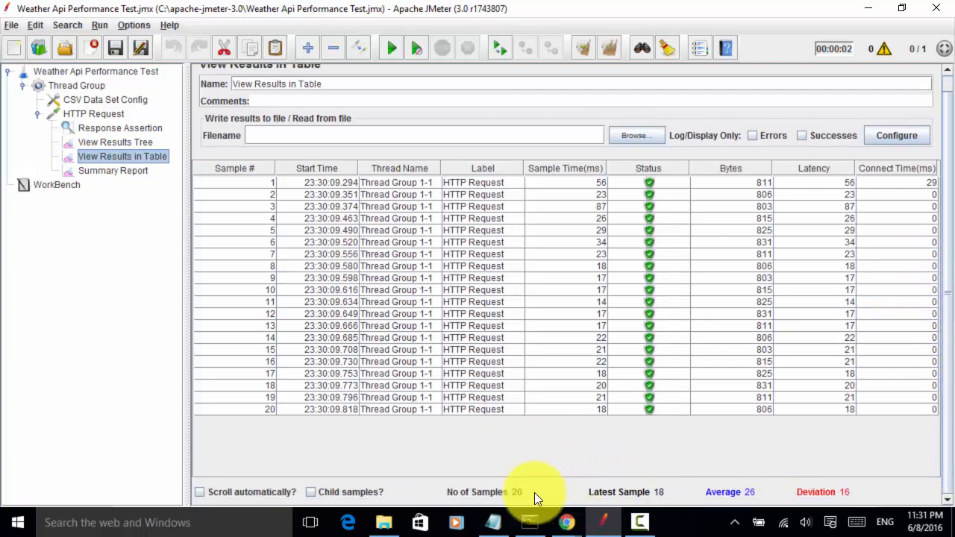
mouse_move(515, 502)
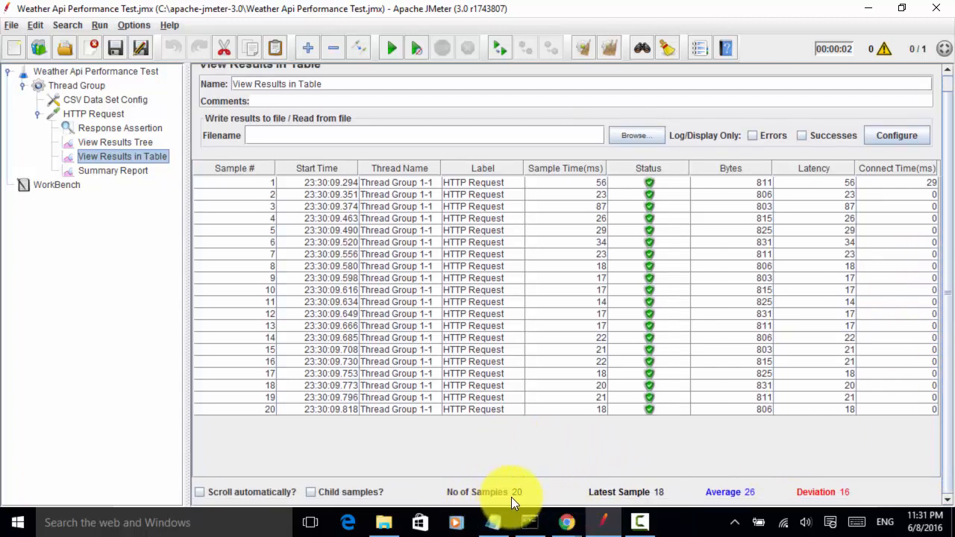
mouse_move(746, 500)
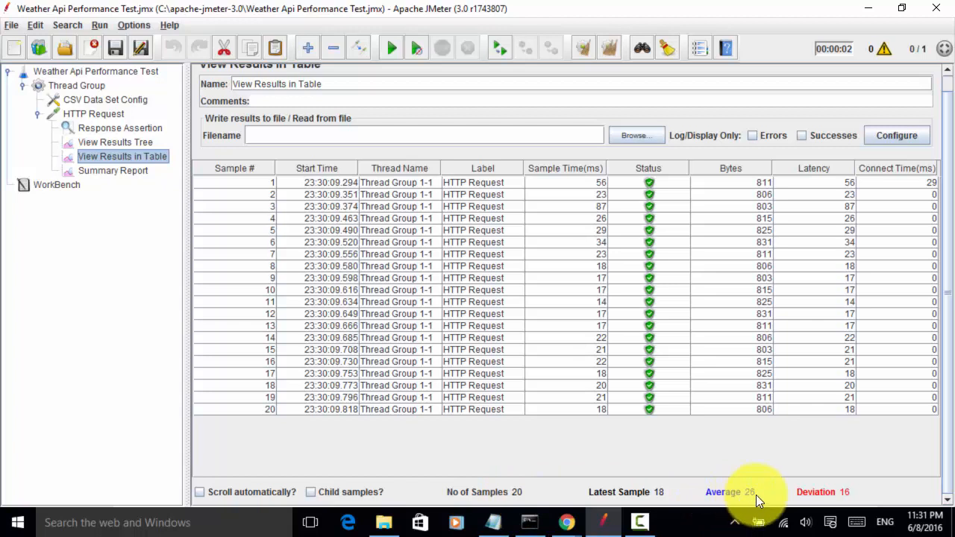
mouse_move(754, 497)
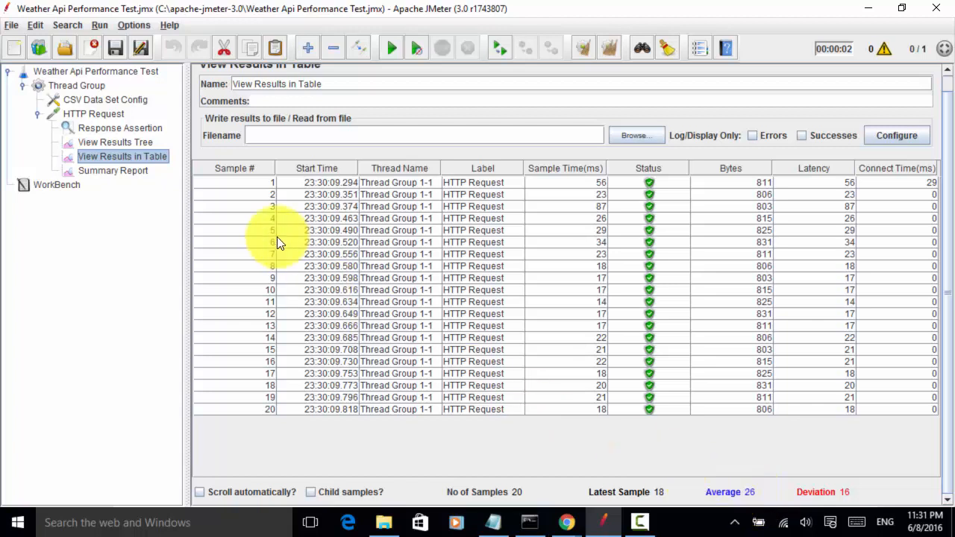
- Check the Summary Report's 20-sample, 26 ms results, then clear all listener results
click(113, 170)
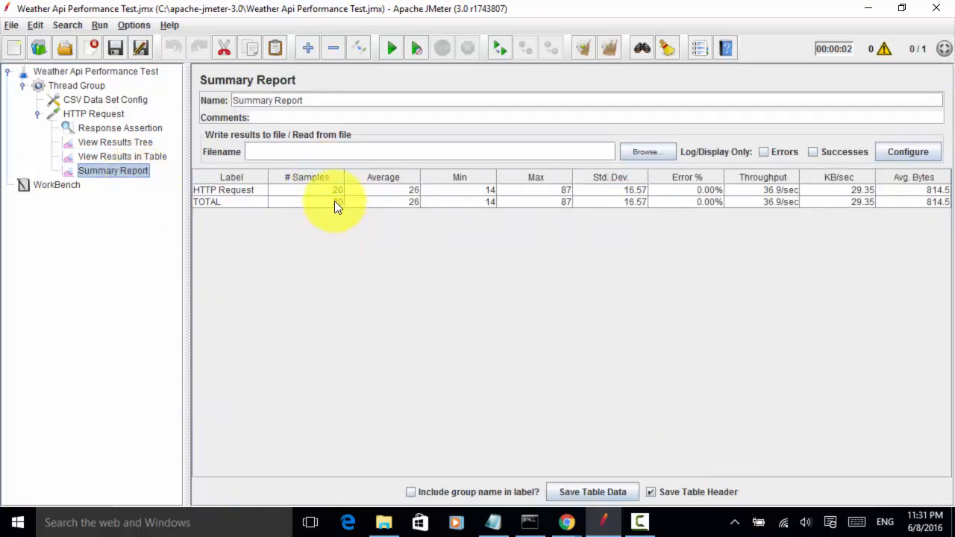
mouse_move(421, 198)
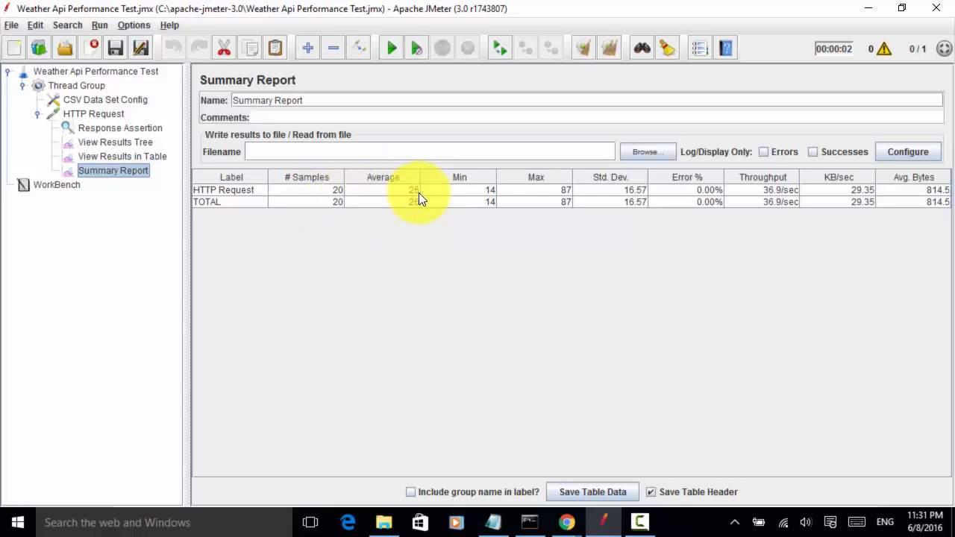
mouse_move(396, 223)
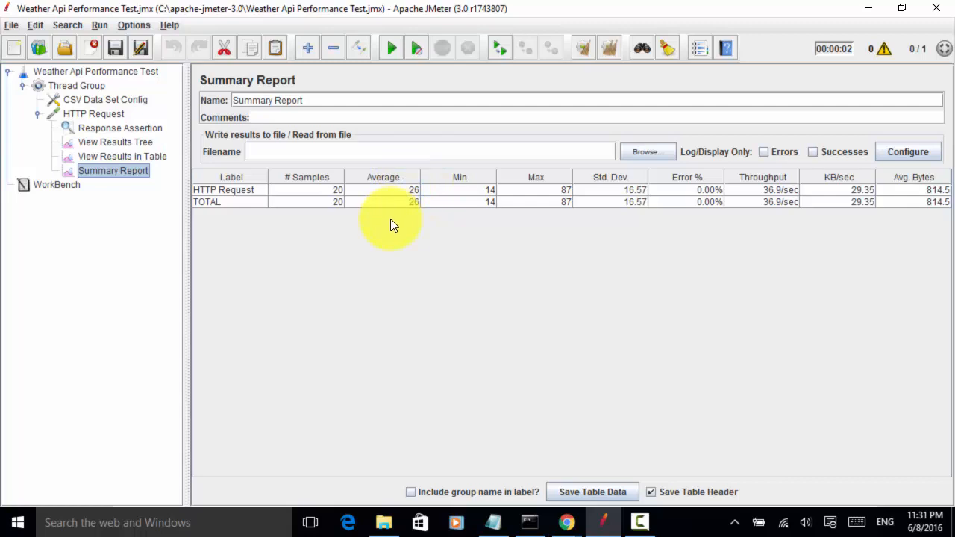
mouse_move(306, 192)
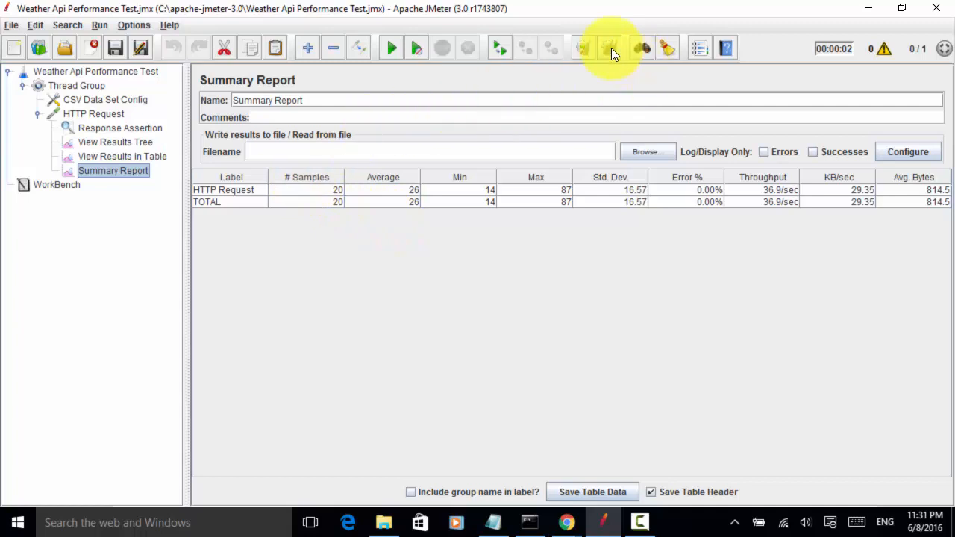
click(583, 47)
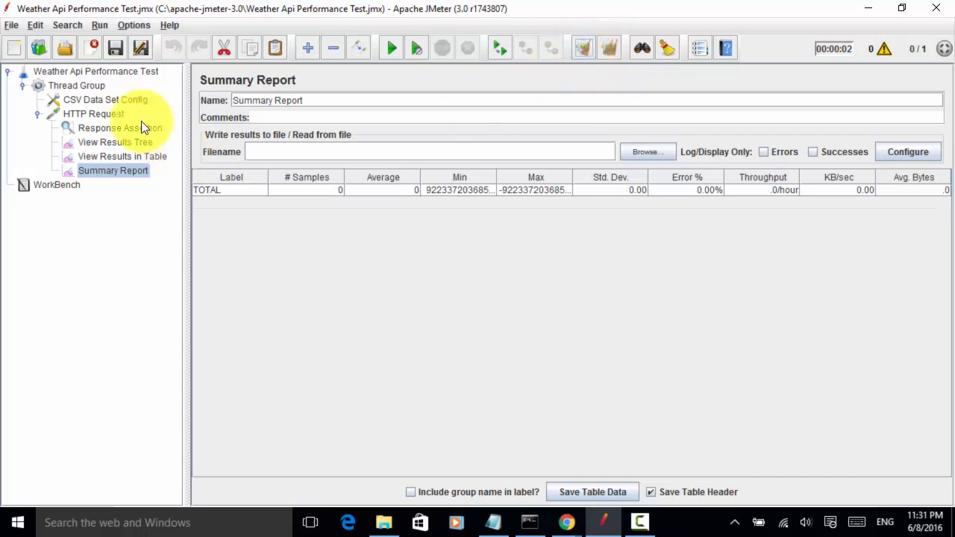
- Give the Thread Group 5 threads and run the test plan to completion
click(77, 85)
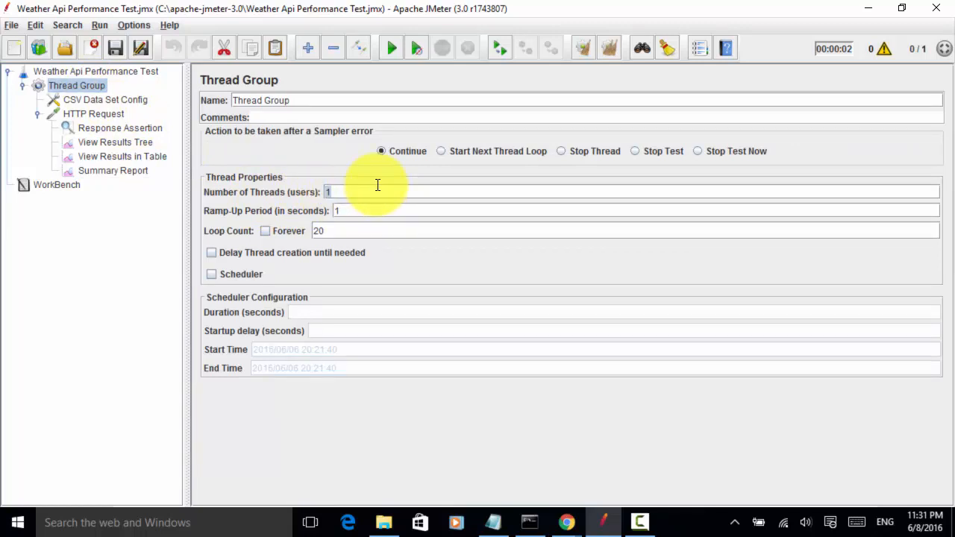
text(5)
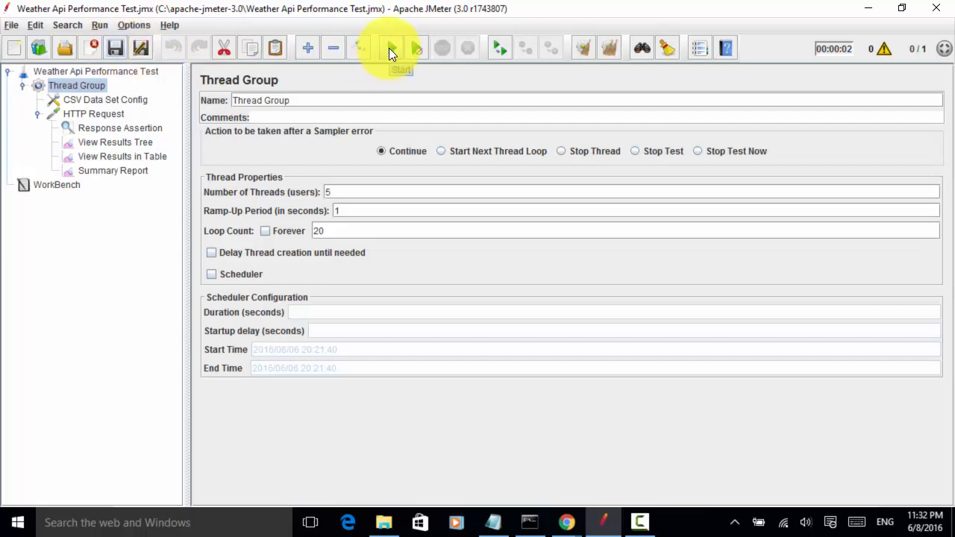
click(391, 48)
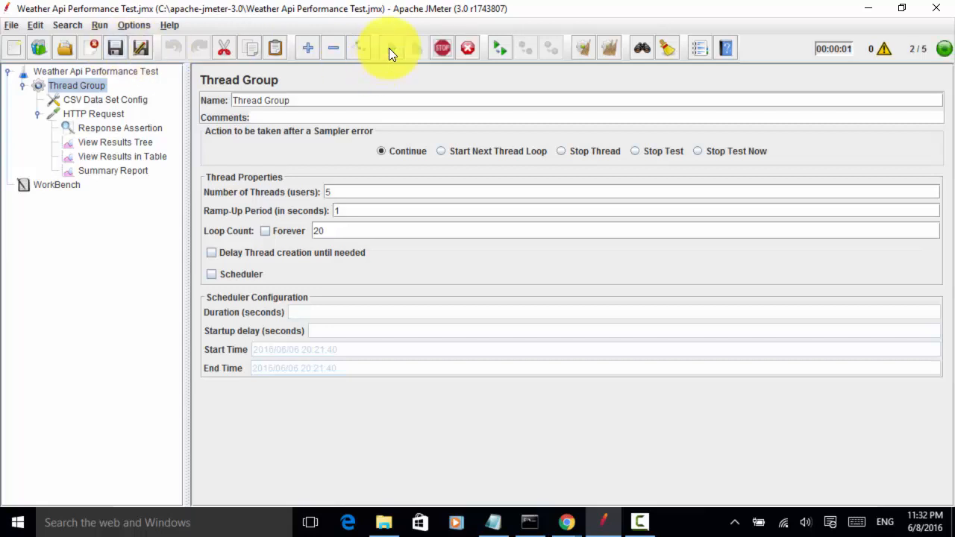
click(391, 48)
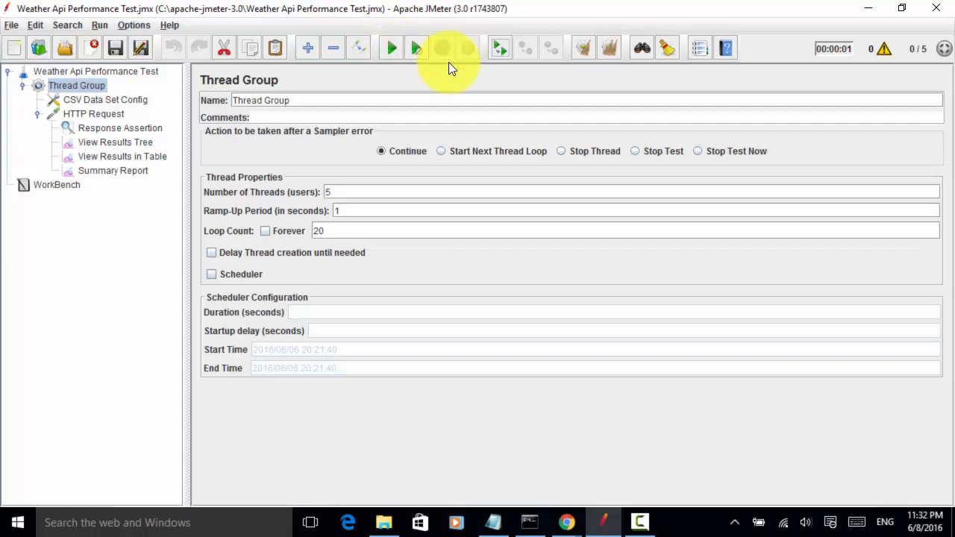
click(391, 48)
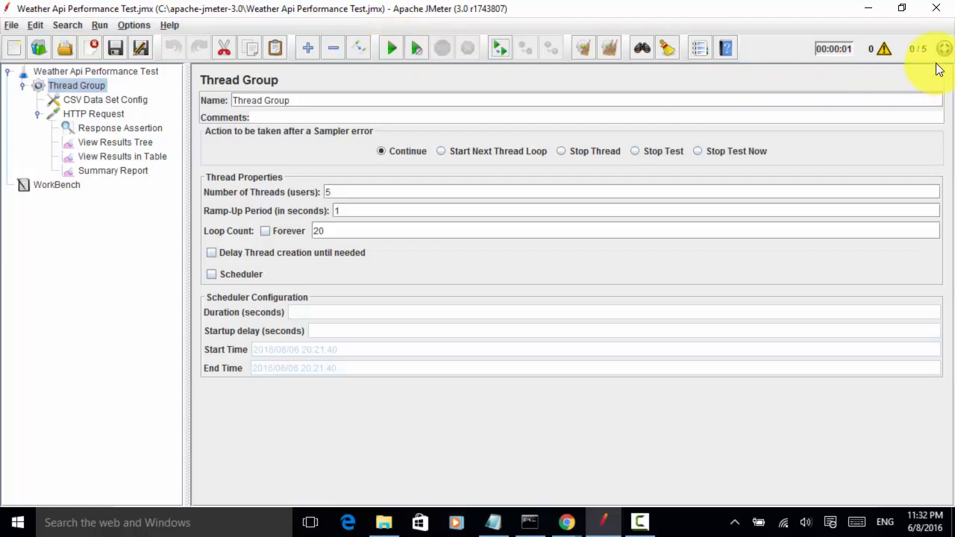
- Check the Summary Report's 100 samples at 0% errors, then show the results table
click(112, 170)
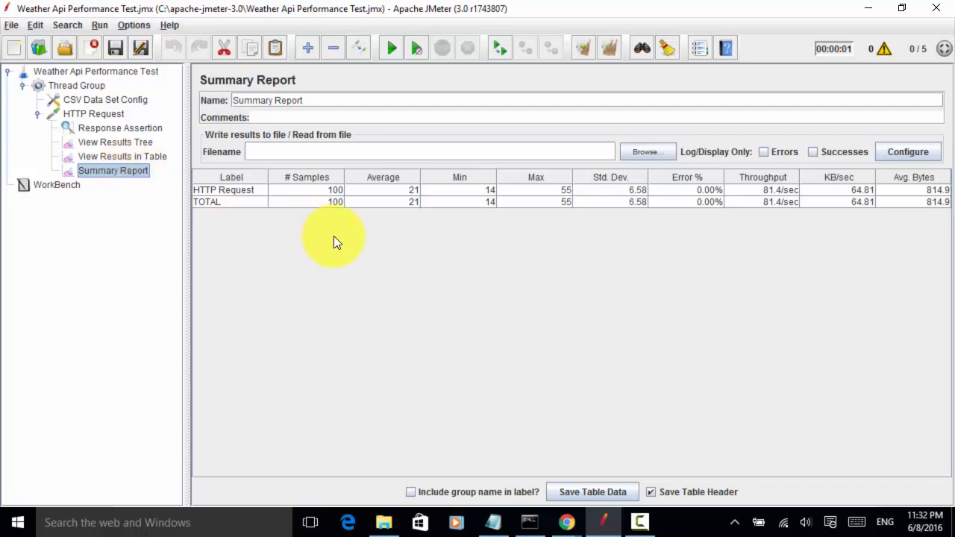
mouse_move(344, 192)
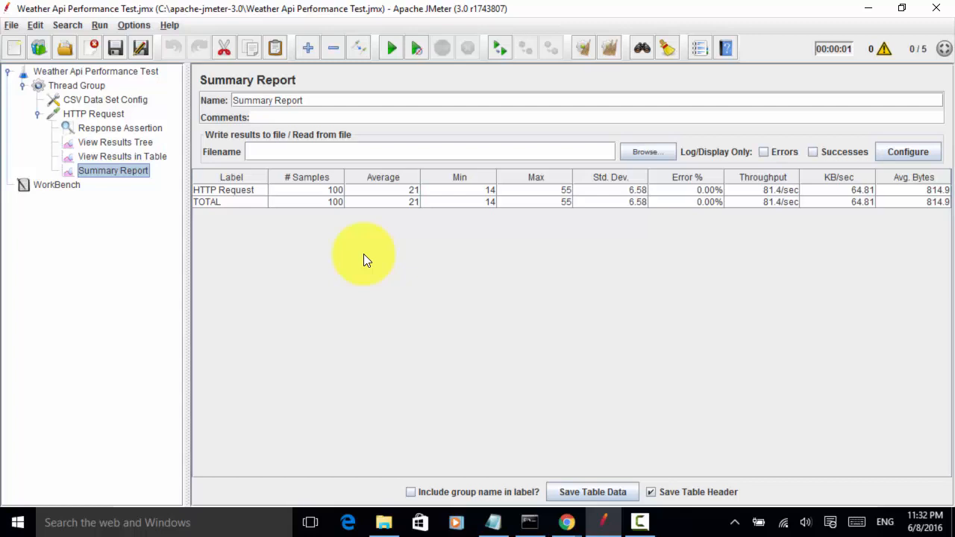
mouse_move(388, 262)
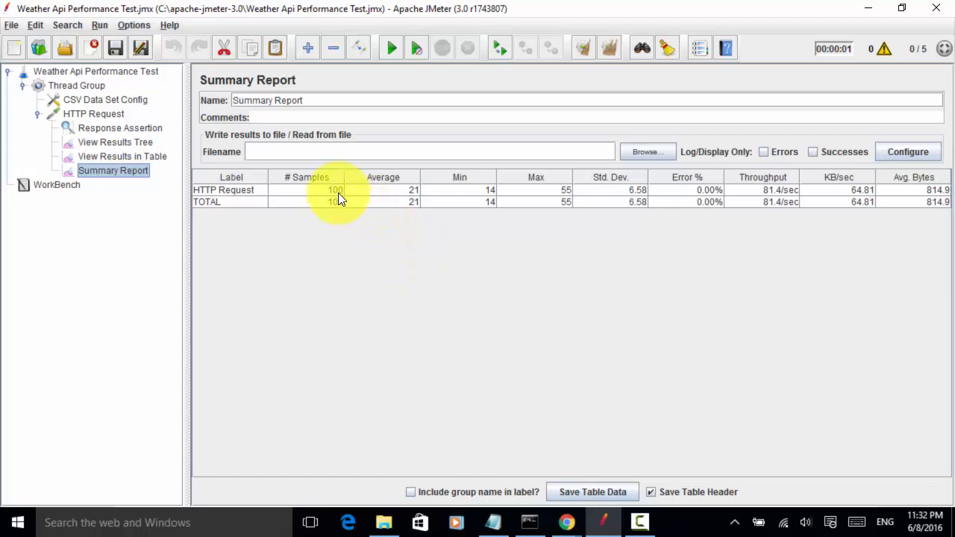
mouse_move(417, 198)
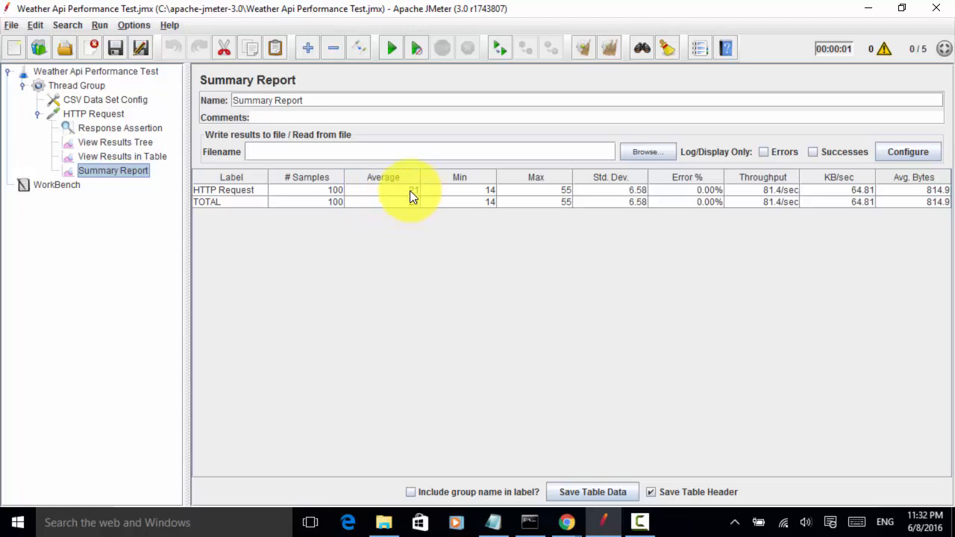
click(122, 142)
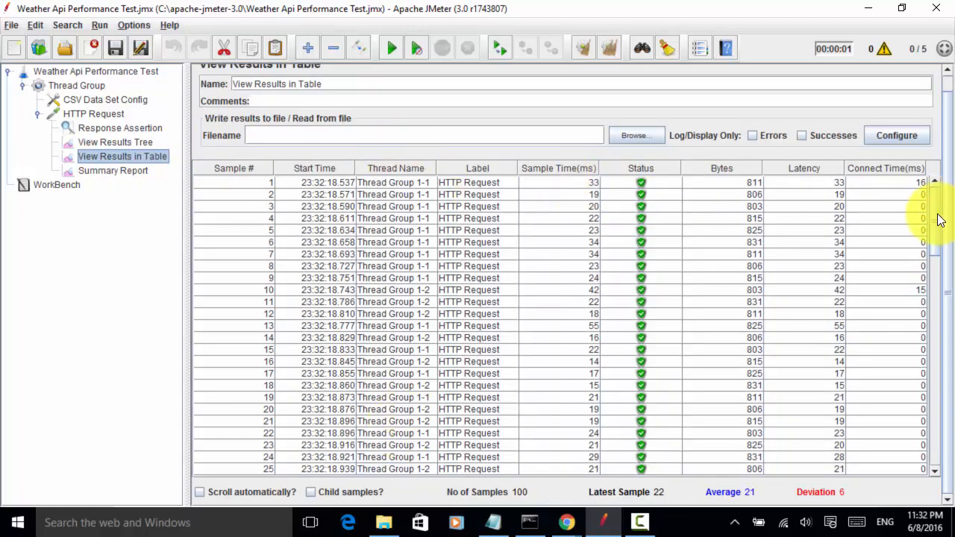
- Confirm the table reaches sample 100, then show the View Results Tree
scroll(down, 3)
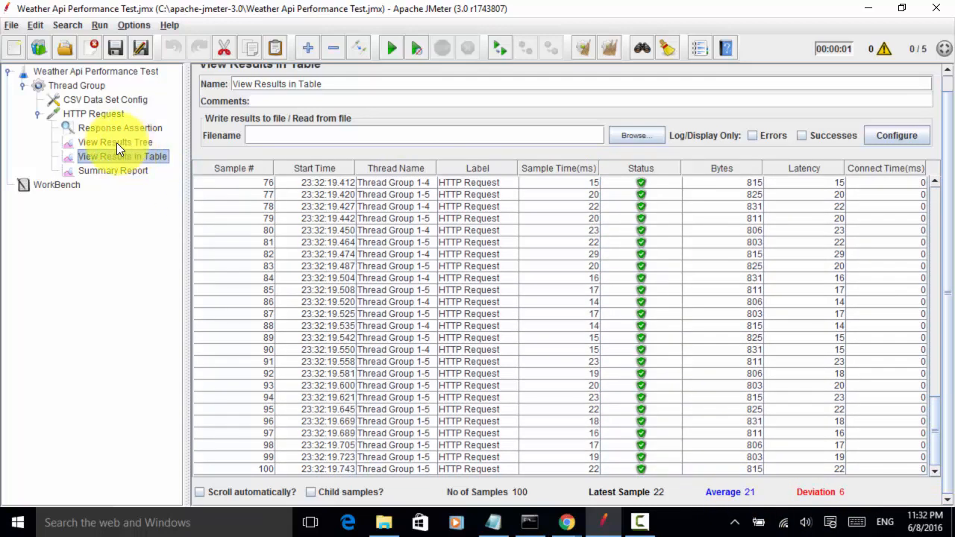
click(115, 141)
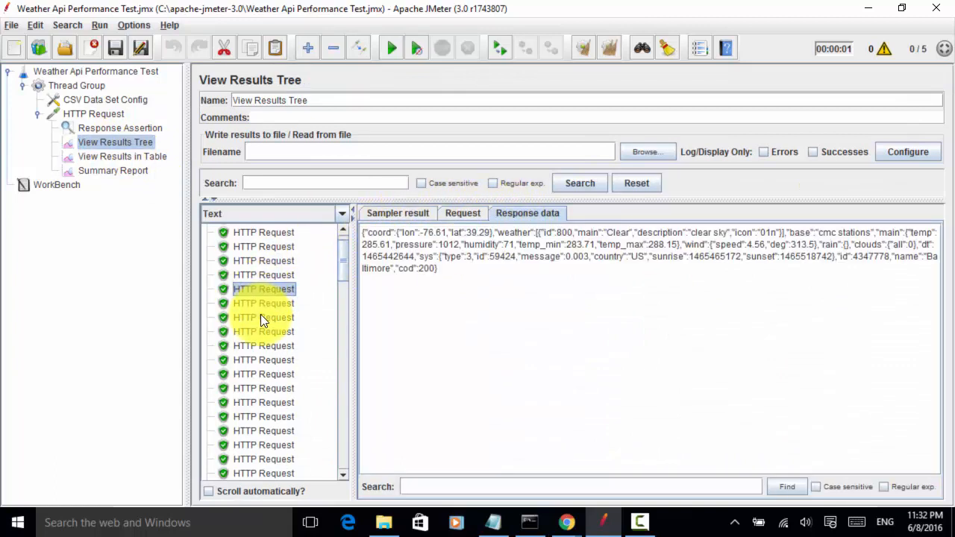
- Inspect request cities Baltimore, Tokyo and Beijing, then show CSV Data Set Config
click(463, 213)
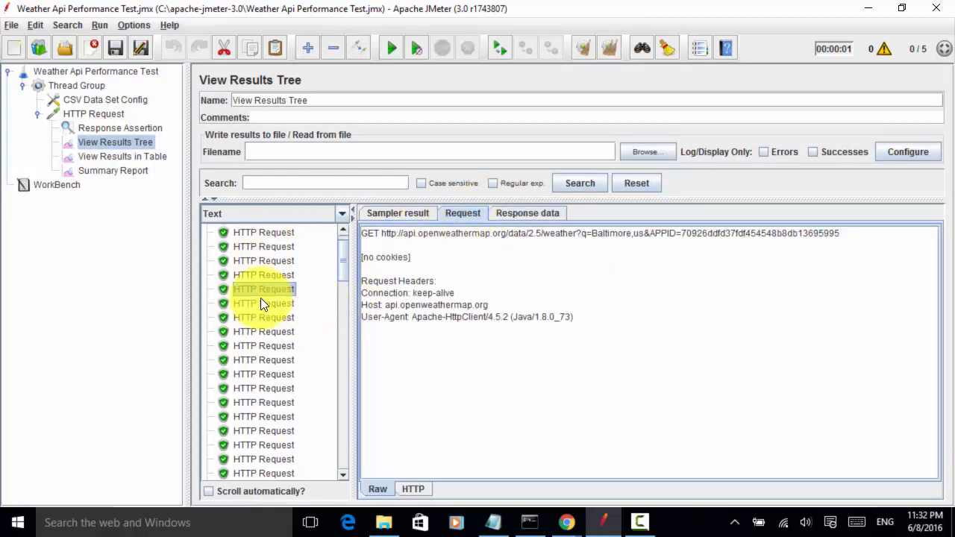
click(263, 317)
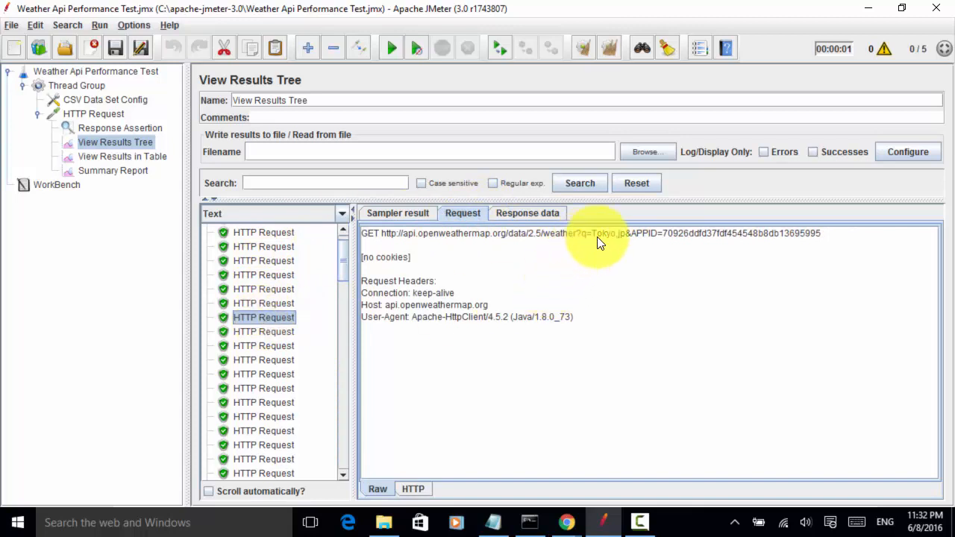
click(264, 331)
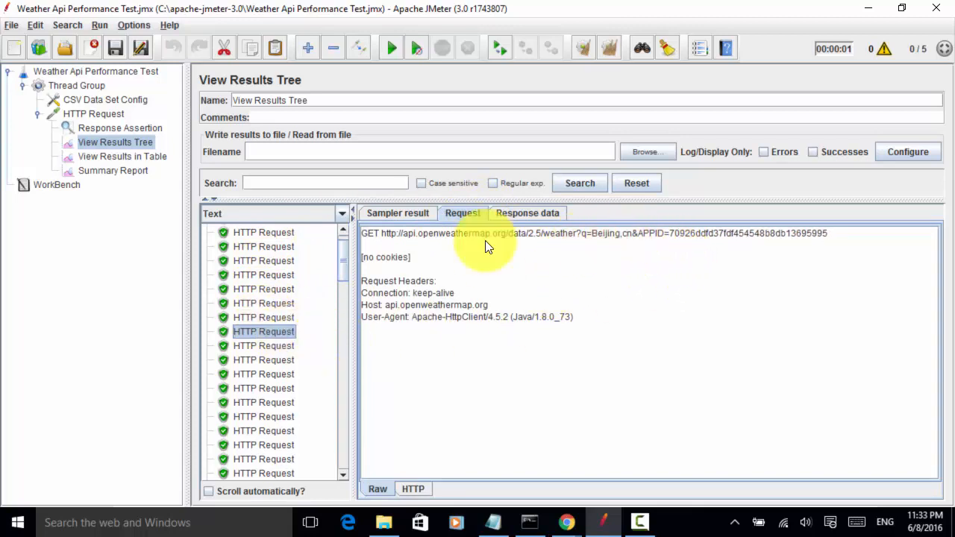
click(105, 99)
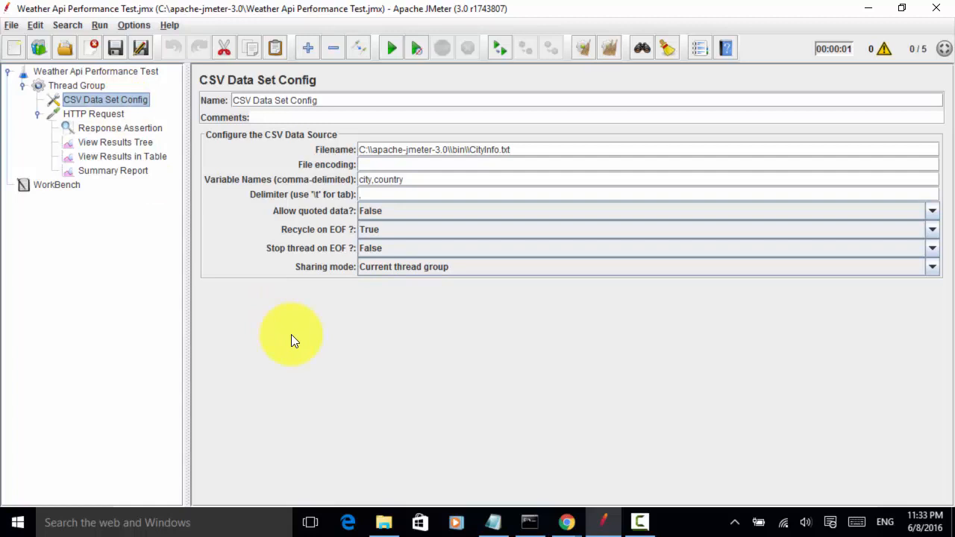
mouse_move(366, 335)
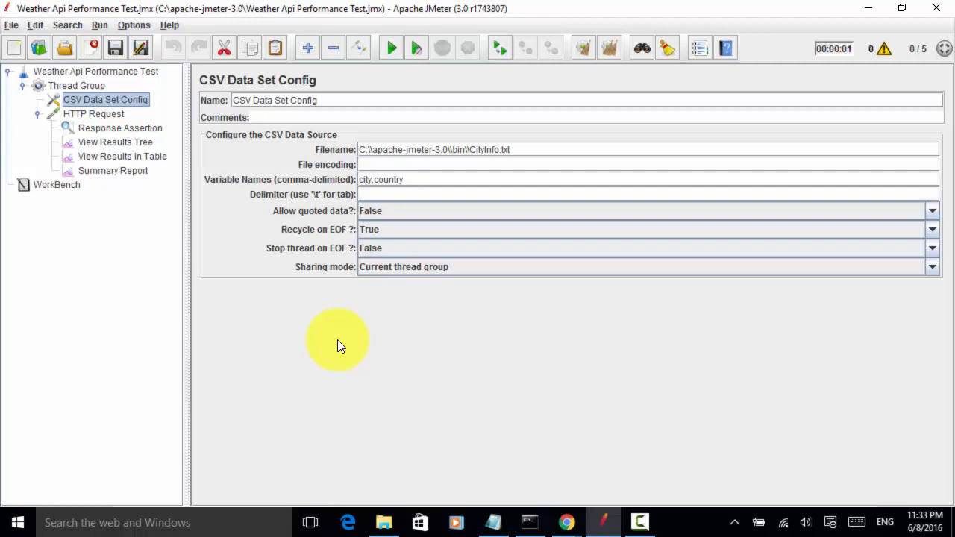
mouse_move(336, 366)
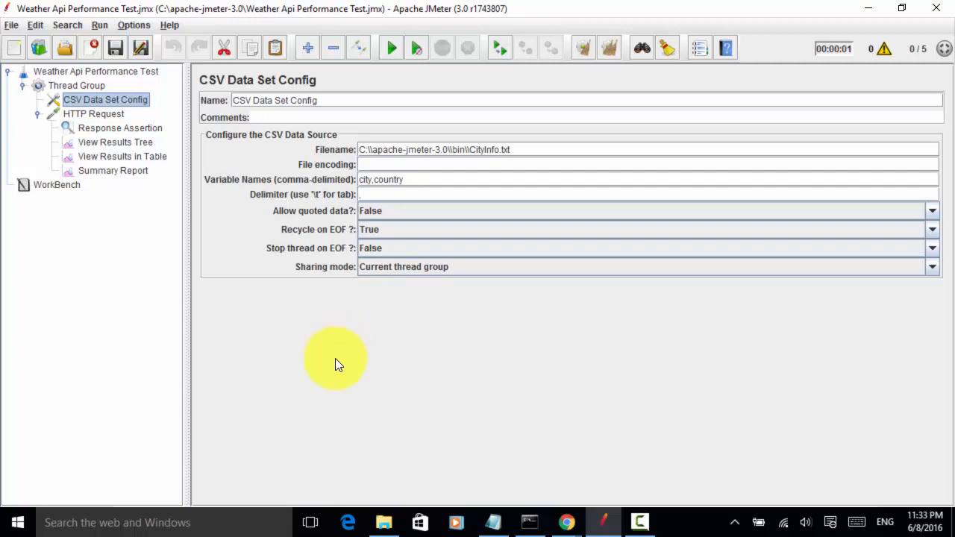